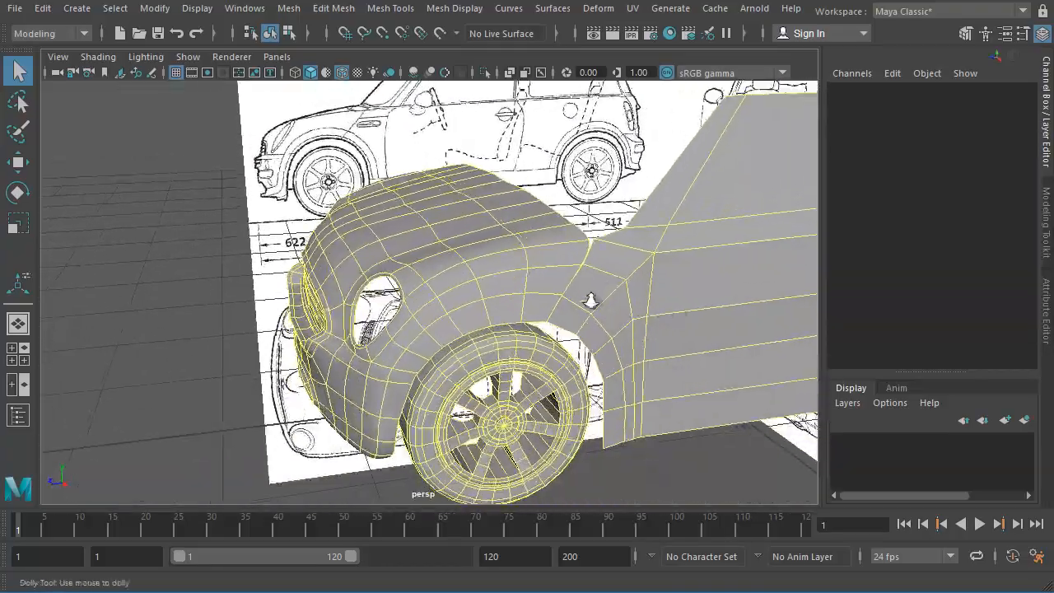
# Extrude a new face from the pillar piece's edge and pull it forward over the hood
pyautogui.moveTo(590, 300); pyautogui.dragTo(471, 377)
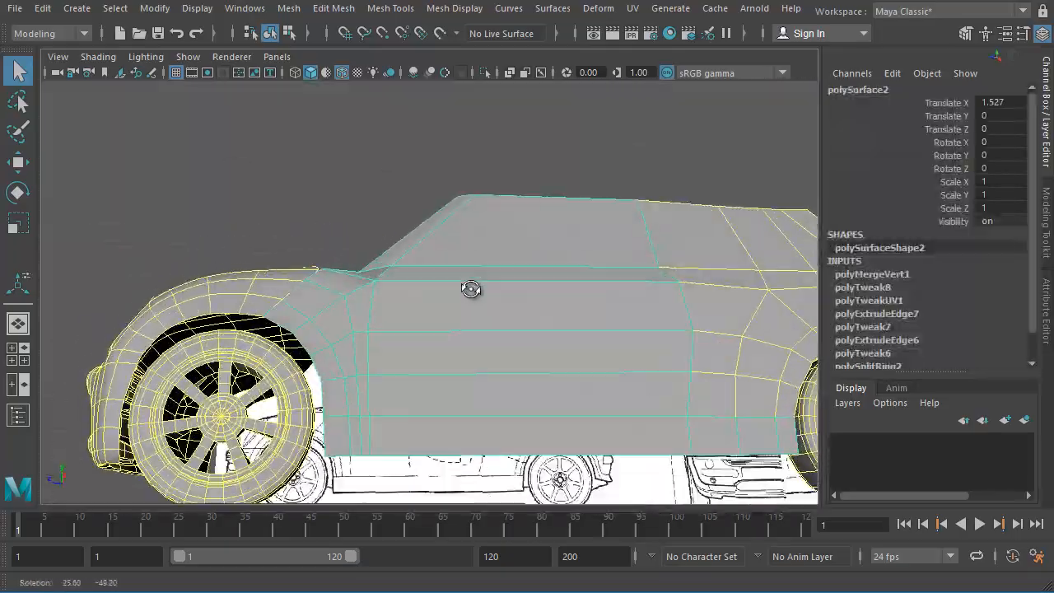
pyautogui.moveTo(471, 289); pyautogui.dragTo(570, 364)
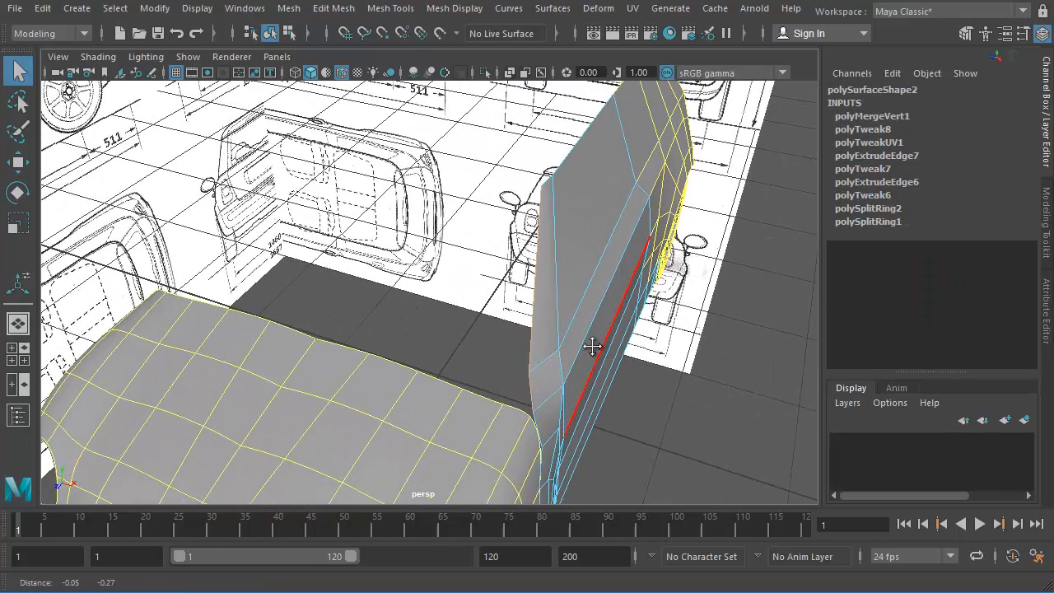
pyautogui.rightClick(593, 346)
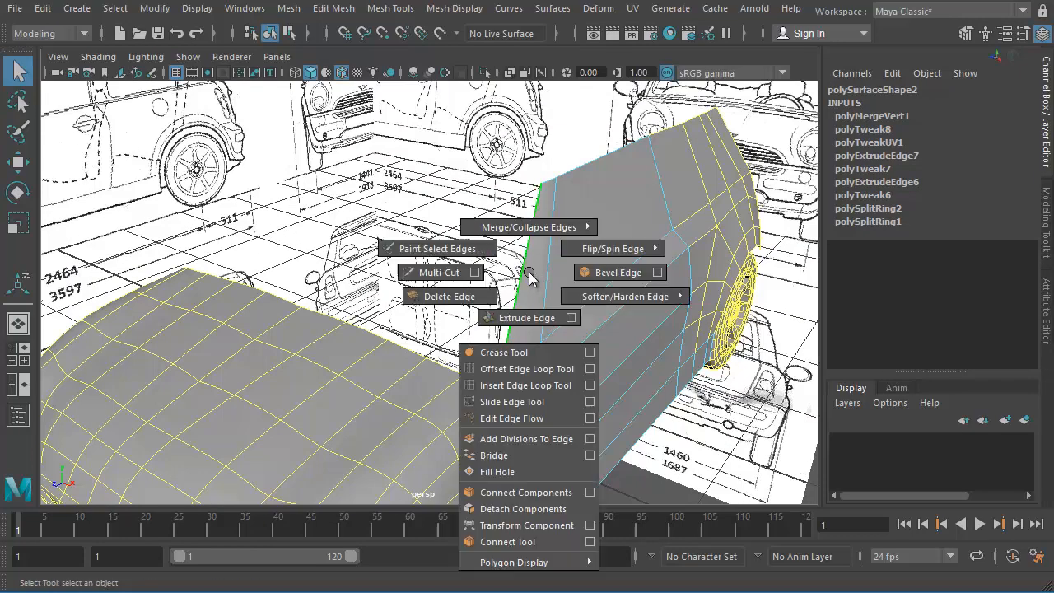
pyautogui.click(522, 318)
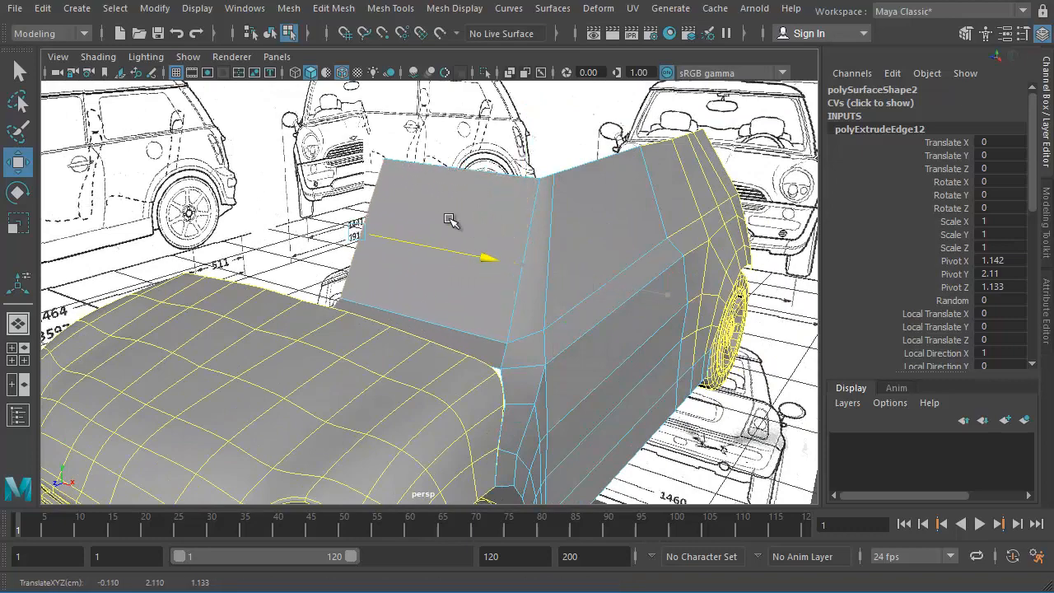
pyautogui.moveTo(452, 221); pyautogui.dragTo(497, 366)
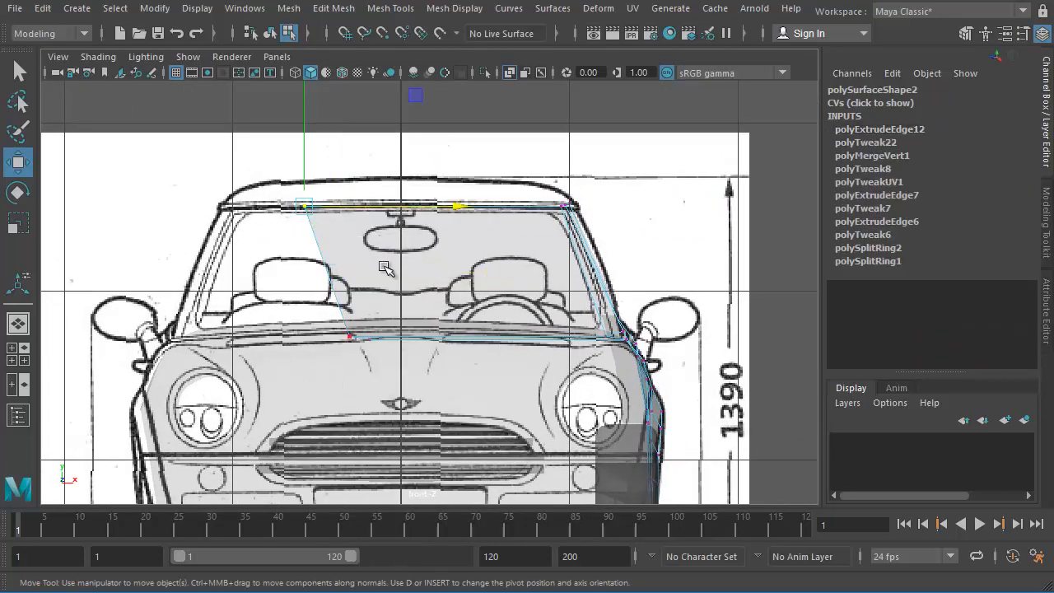
pyautogui.moveTo(372, 237)
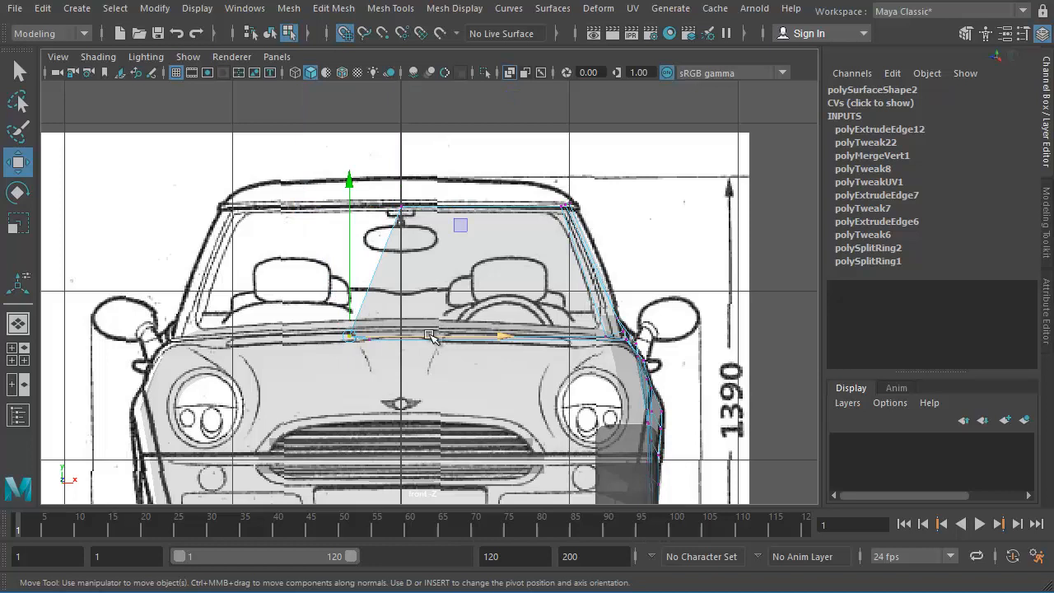
# Raise a panel vertex onto the windscreen outline in the front view
pyautogui.moveTo(432, 336); pyautogui.dragTo(366, 341)
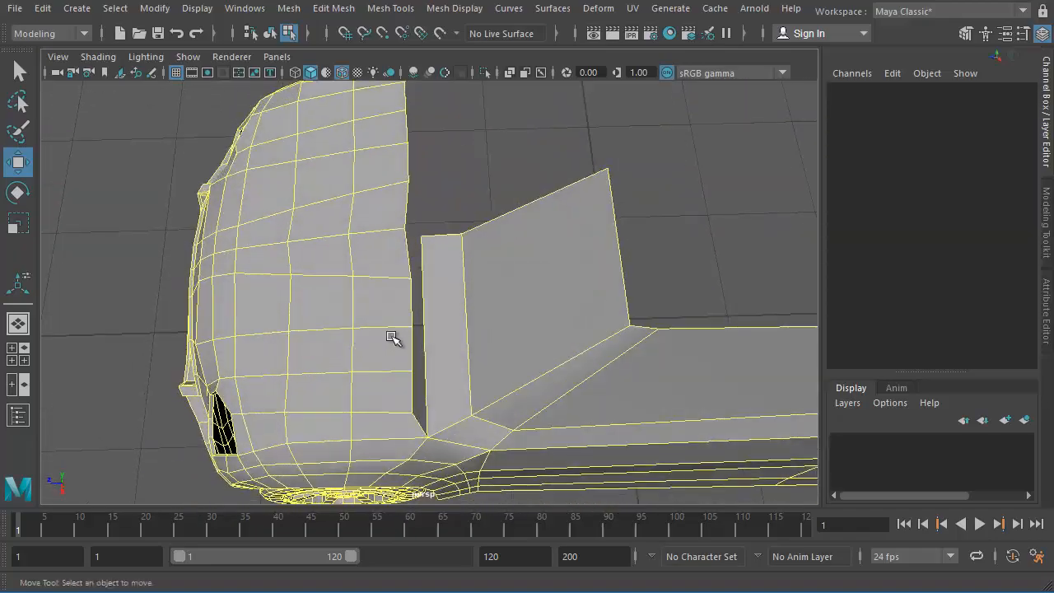
pyautogui.moveTo(393, 337); pyautogui.dragTo(448, 240)
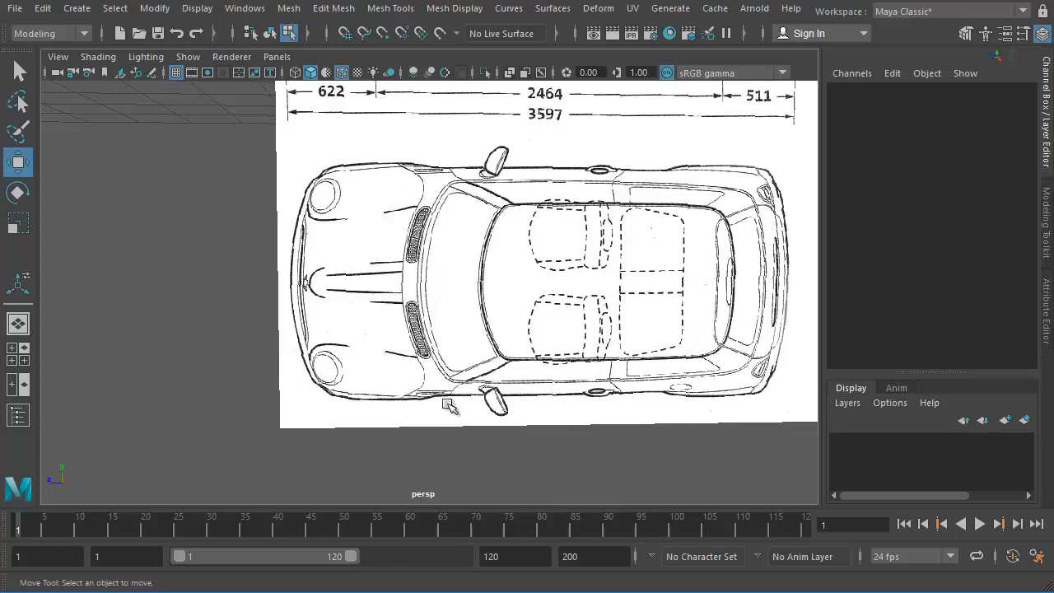
pyautogui.moveTo(427, 218)
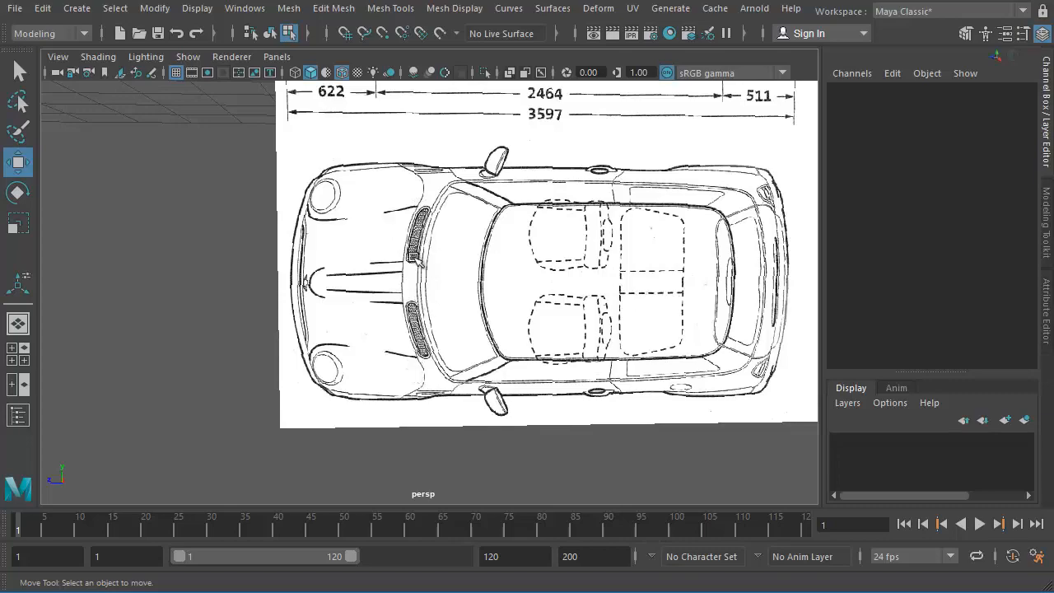
pyautogui.moveTo(445, 257)
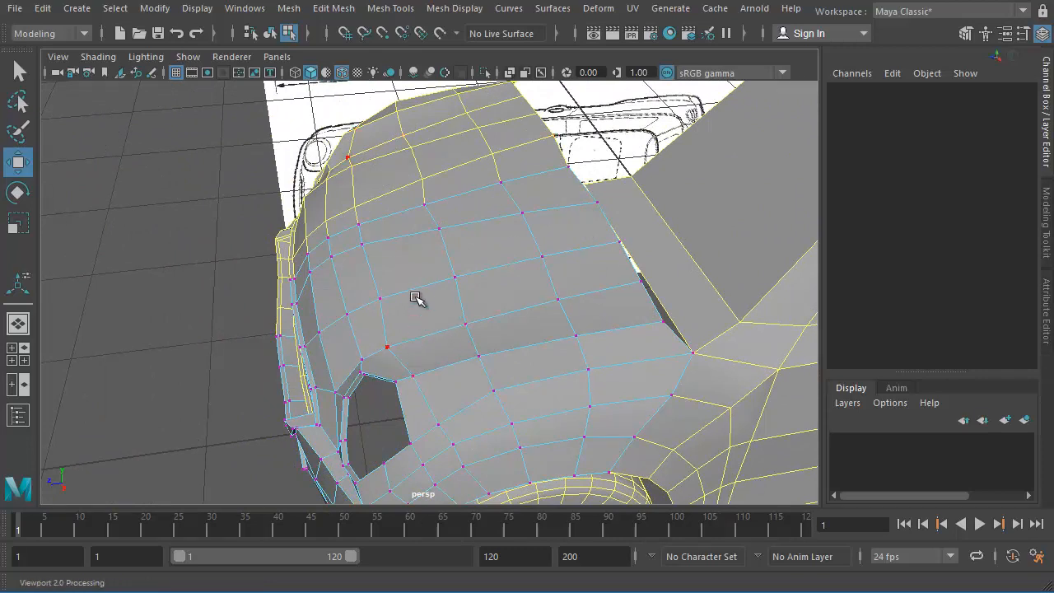
# Slide the hood's rear vertices toward the roof panel and pull the panel's corner down to meet them
pyautogui.moveTo(415, 297); pyautogui.dragTo(567, 244)
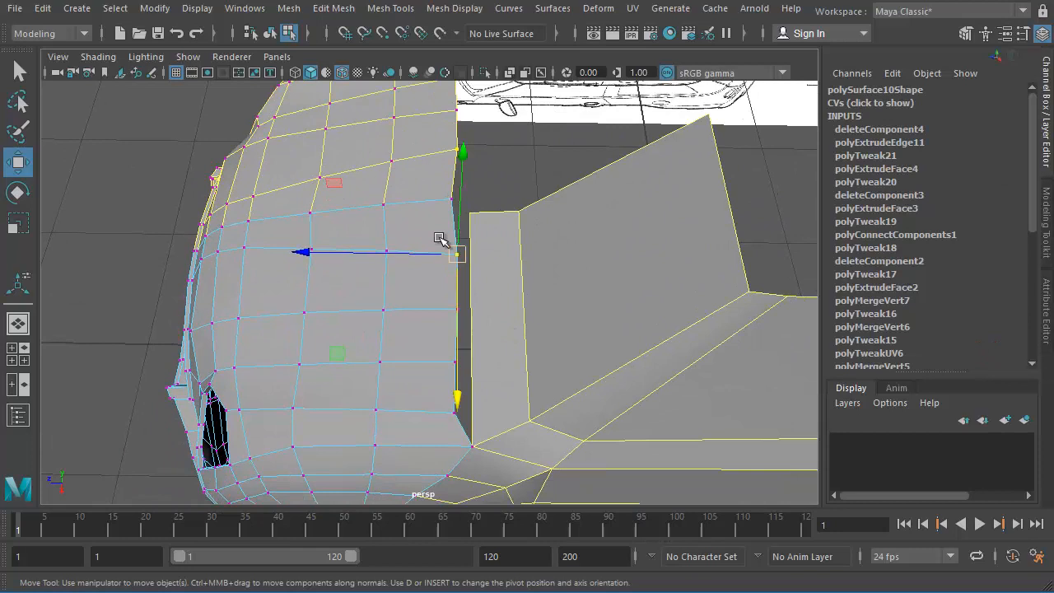
pyautogui.moveTo(438, 238); pyautogui.dragTo(421, 303)
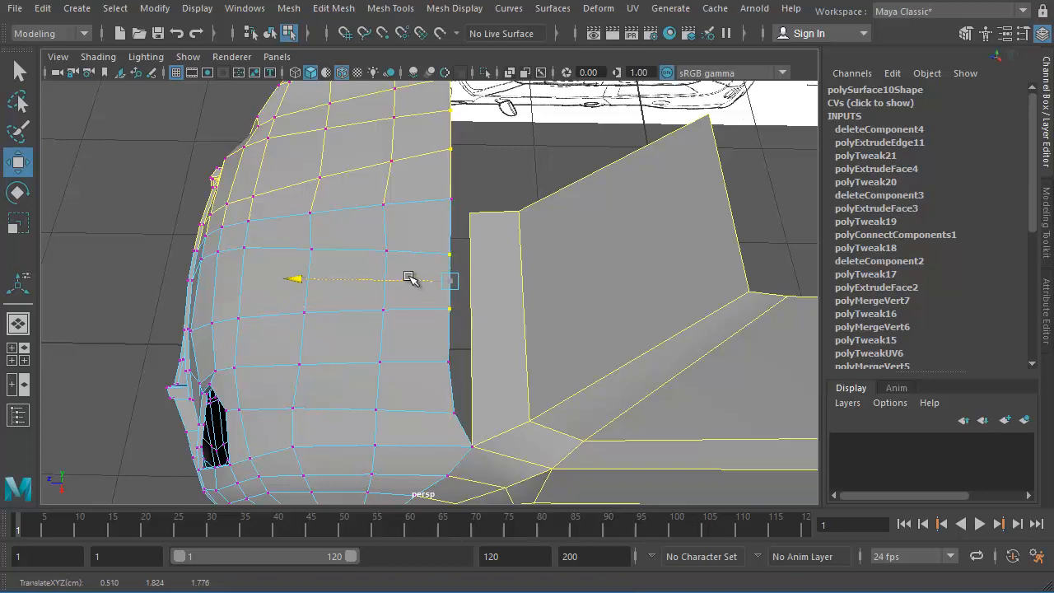
pyautogui.moveTo(409, 276); pyautogui.dragTo(425, 196)
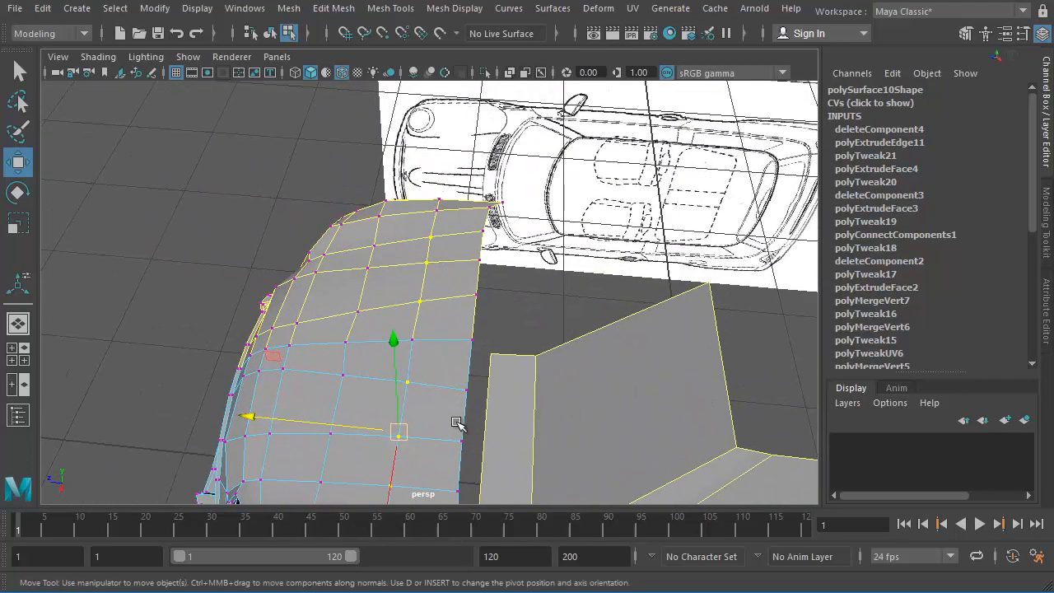
pyautogui.moveTo(458, 425); pyautogui.dragTo(422, 369)
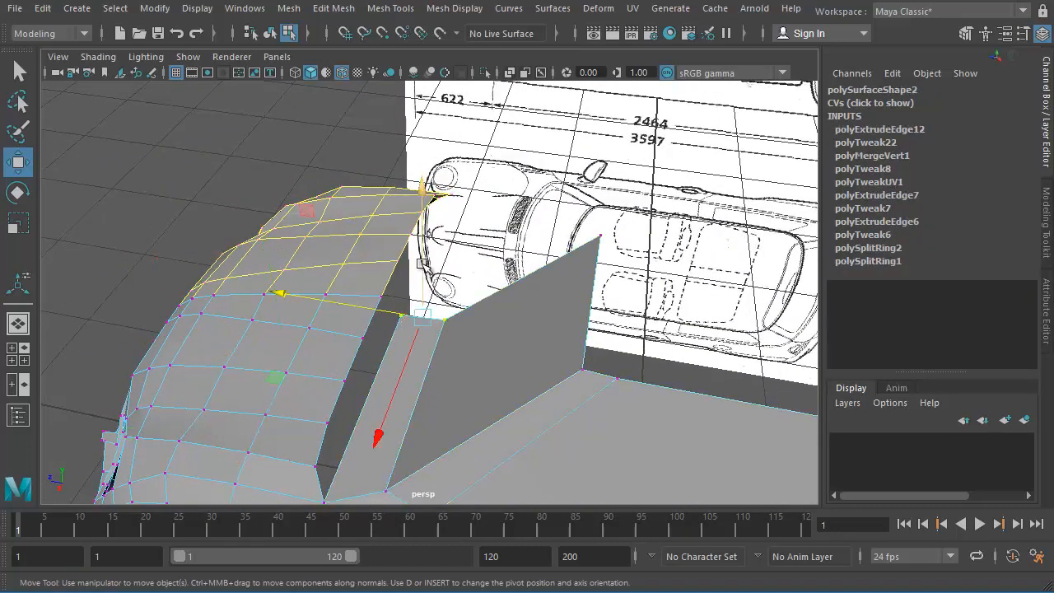
pyautogui.moveTo(412, 330); pyautogui.dragTo(459, 336)
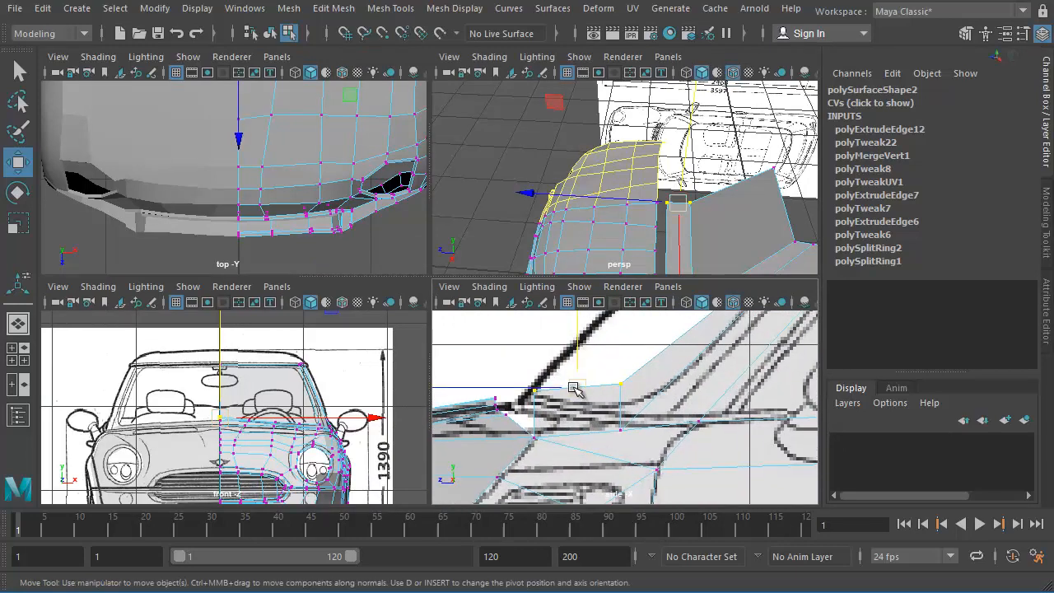
# Nudge the roof panel's vertices and corner onto the blueprint windscreen lines
pyautogui.moveTo(576, 387); pyautogui.dragTo(534, 404)
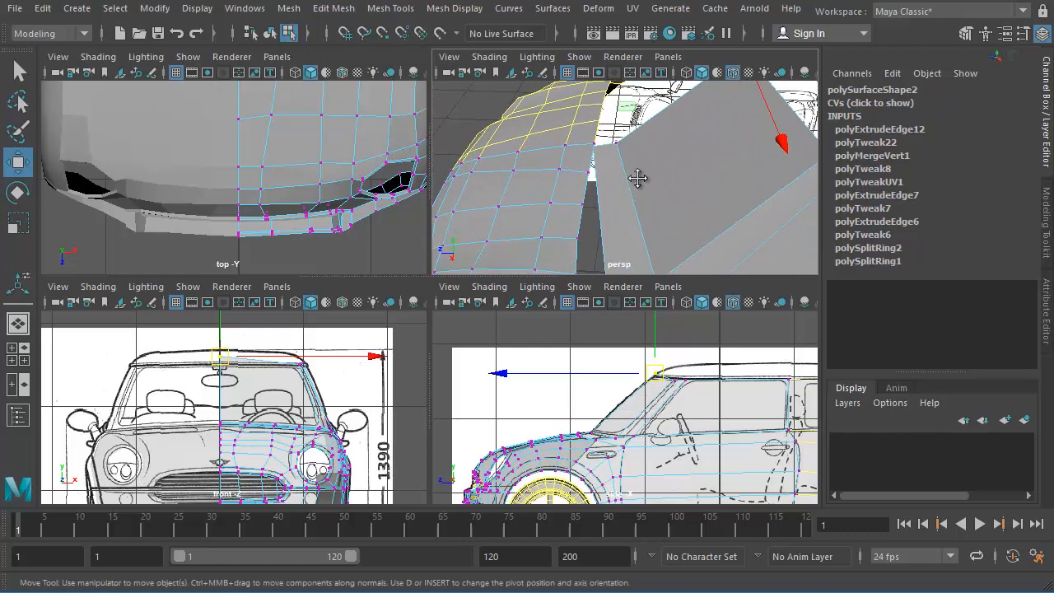
pyautogui.moveTo(639, 178); pyautogui.dragTo(626, 191)
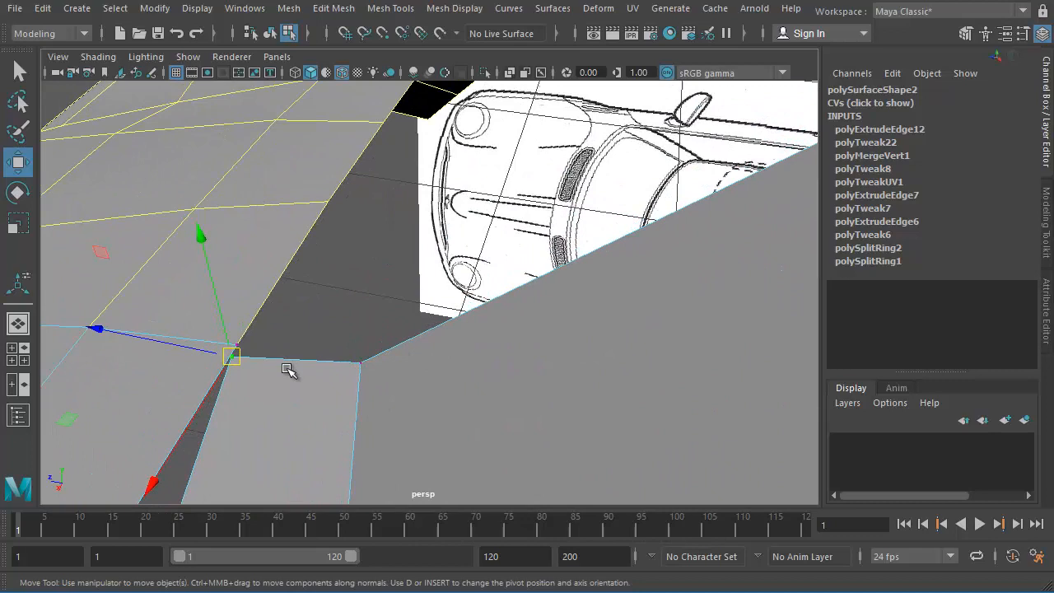
# Move the roof panel's lower corner vertex and shift the hood's edge vertices along X to meet it
pyautogui.moveTo(230, 355); pyautogui.dragTo(257, 356)
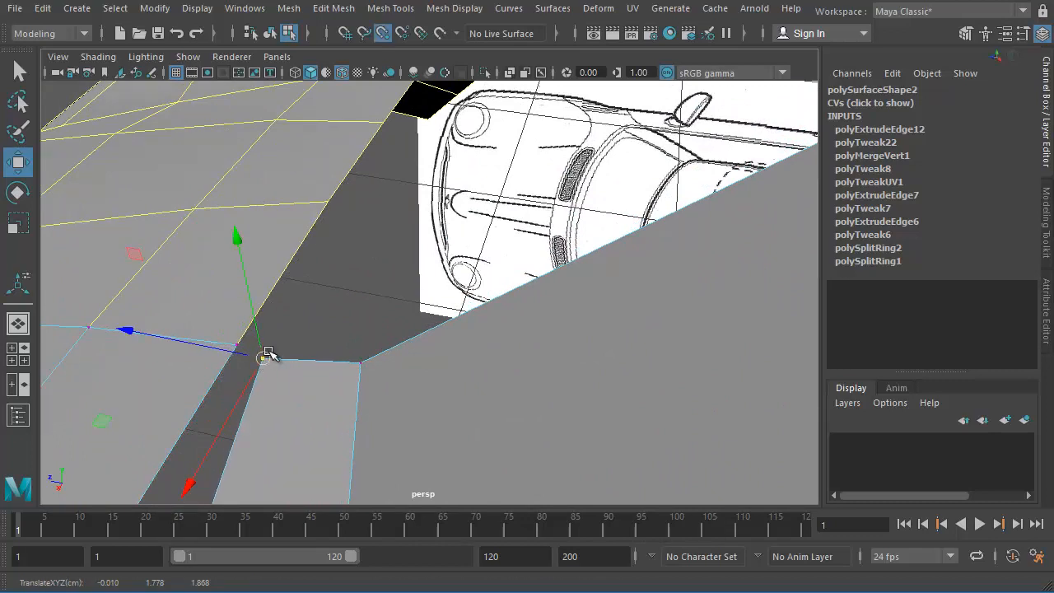
pyautogui.click(378, 33)
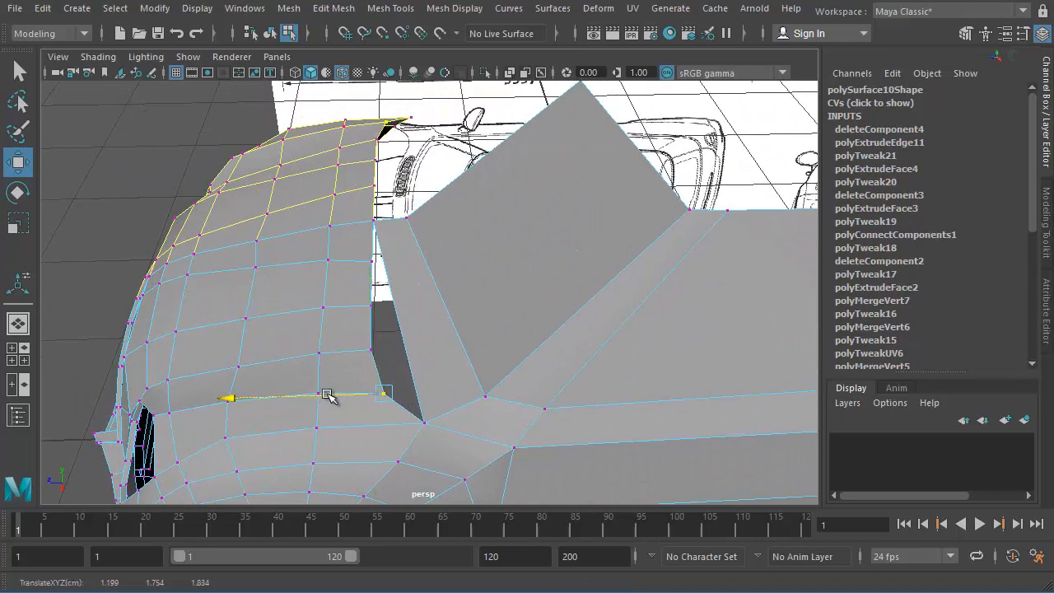
pyautogui.moveTo(328, 395); pyautogui.dragTo(346, 353)
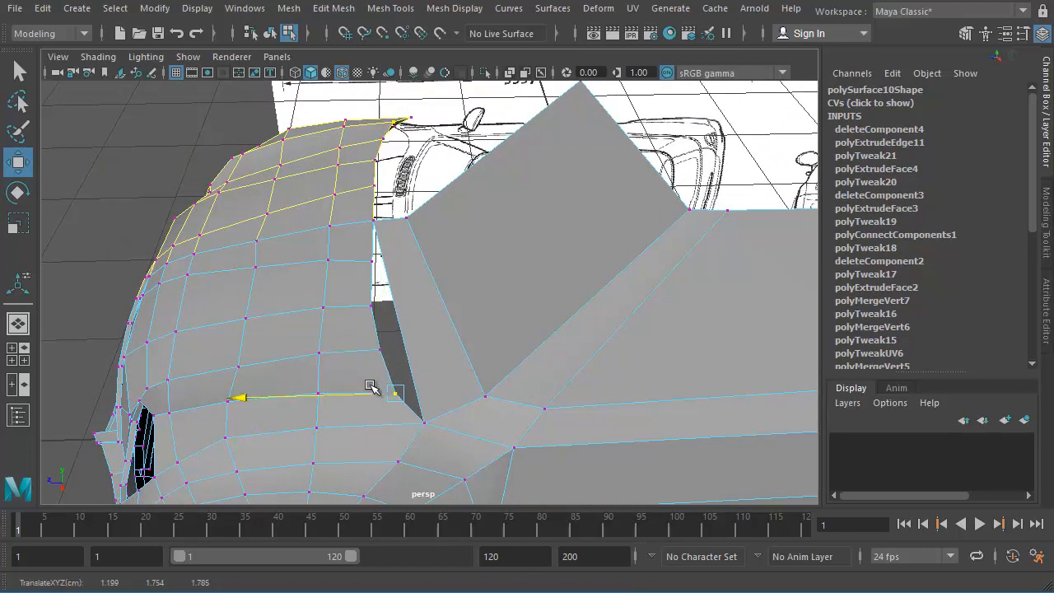
pyautogui.moveTo(370, 387); pyautogui.dragTo(375, 306)
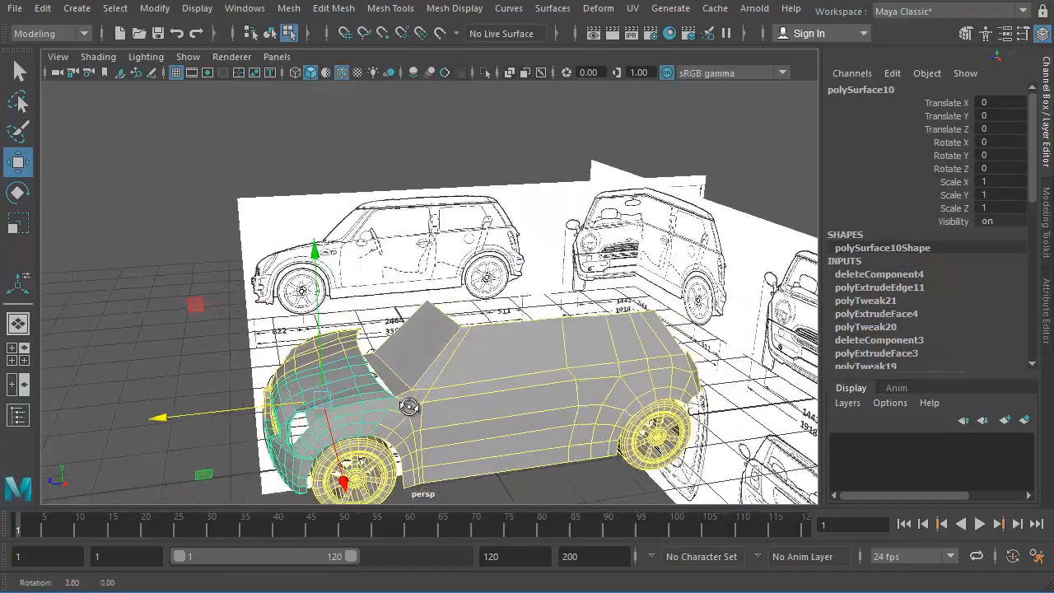
pyautogui.moveTo(409, 408); pyautogui.dragTo(510, 445)
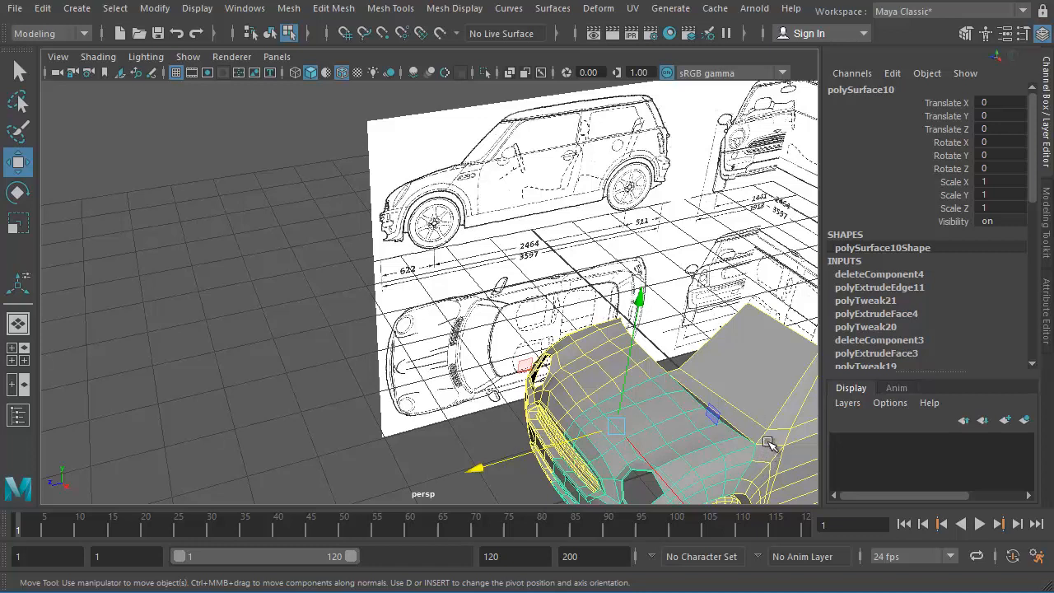
pyautogui.moveTo(733, 427)
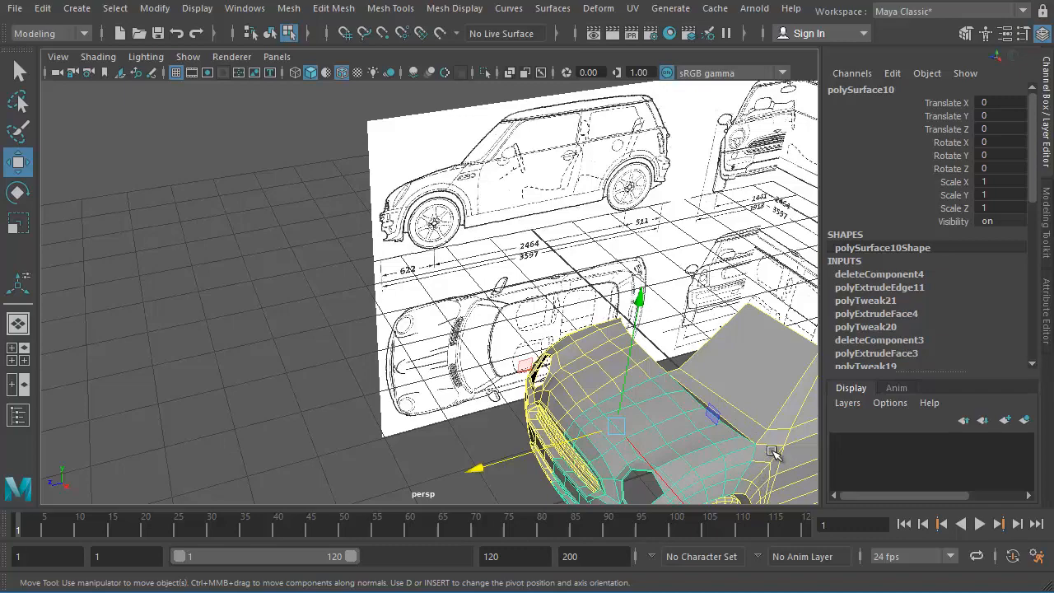
pyautogui.moveTo(764, 435)
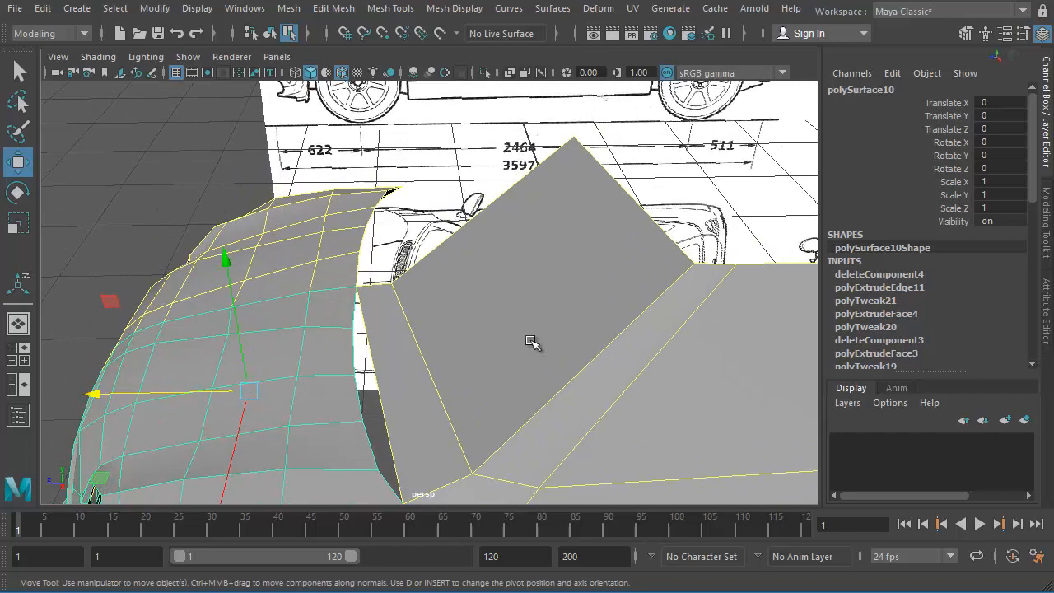
# Extrude the roof panel's top edge and move the new strip back and up toward the roof line
pyautogui.rightClick(534, 341)
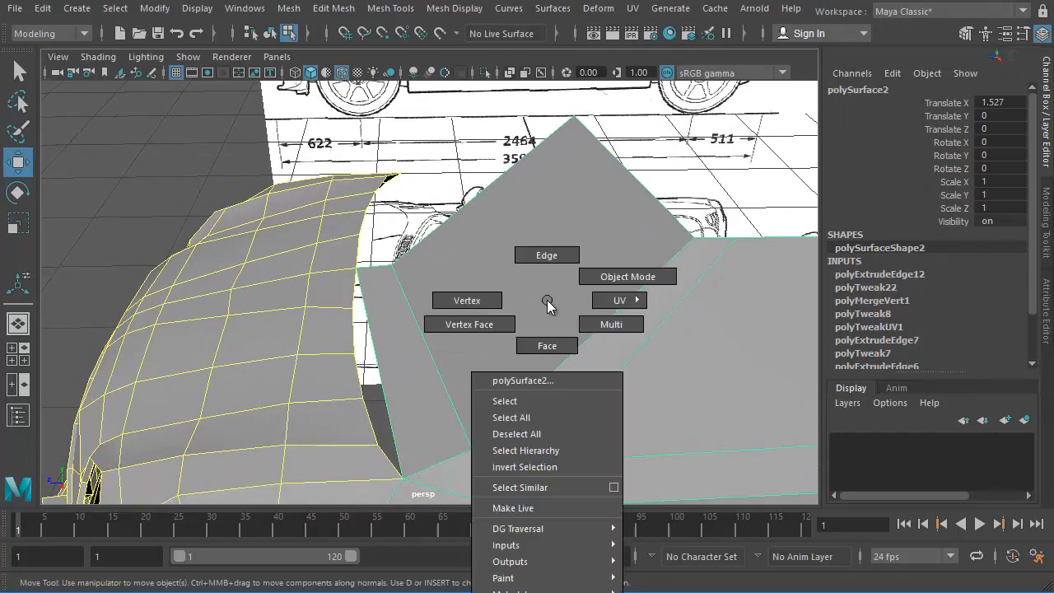
pyautogui.moveTo(547, 264)
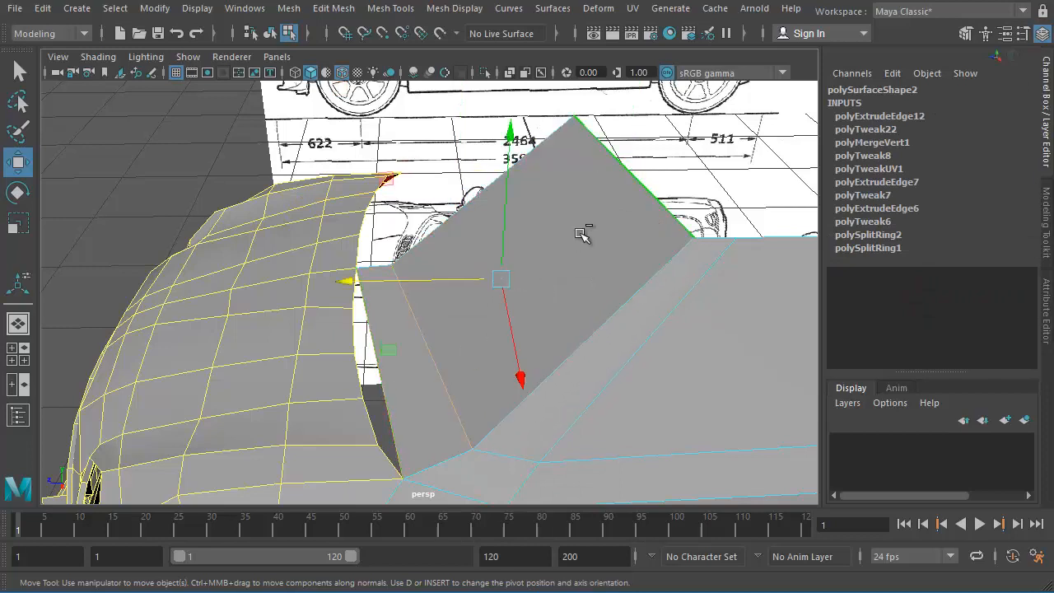
pyautogui.rightClick(580, 234)
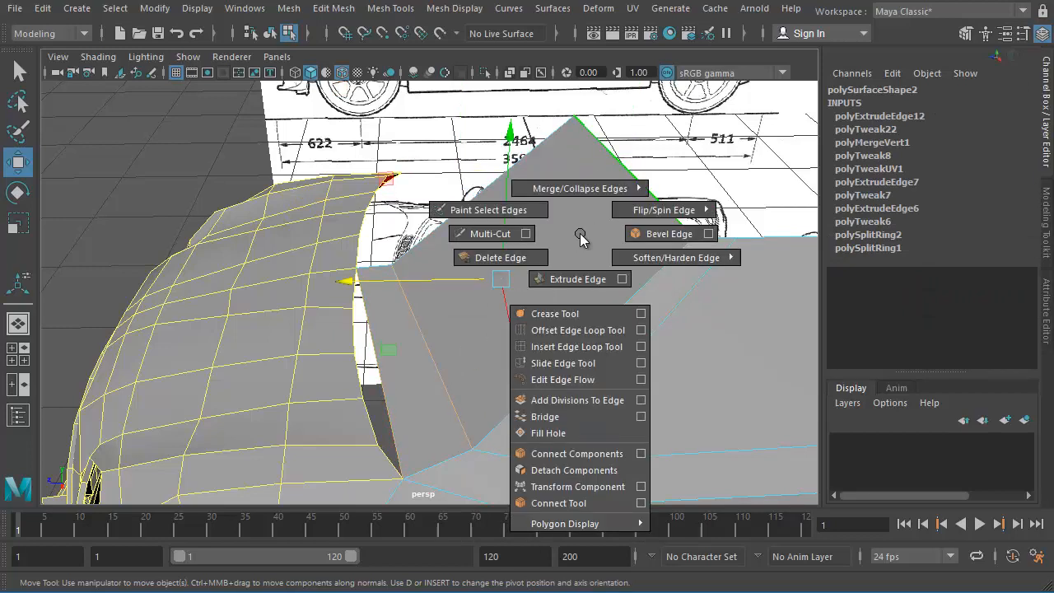
pyautogui.click(580, 453)
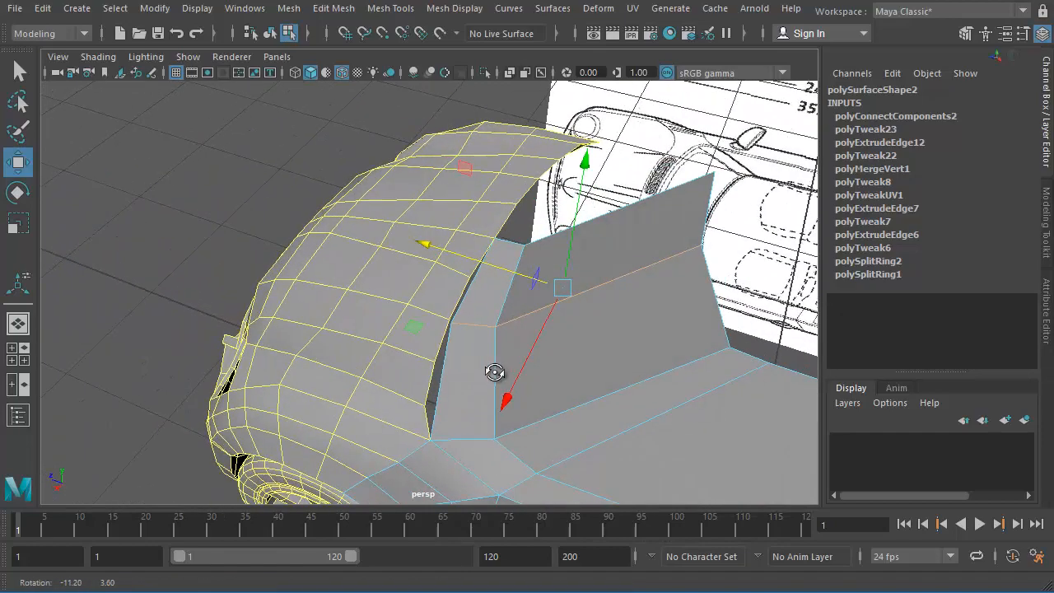
pyautogui.moveTo(494, 372); pyautogui.dragTo(494, 330)
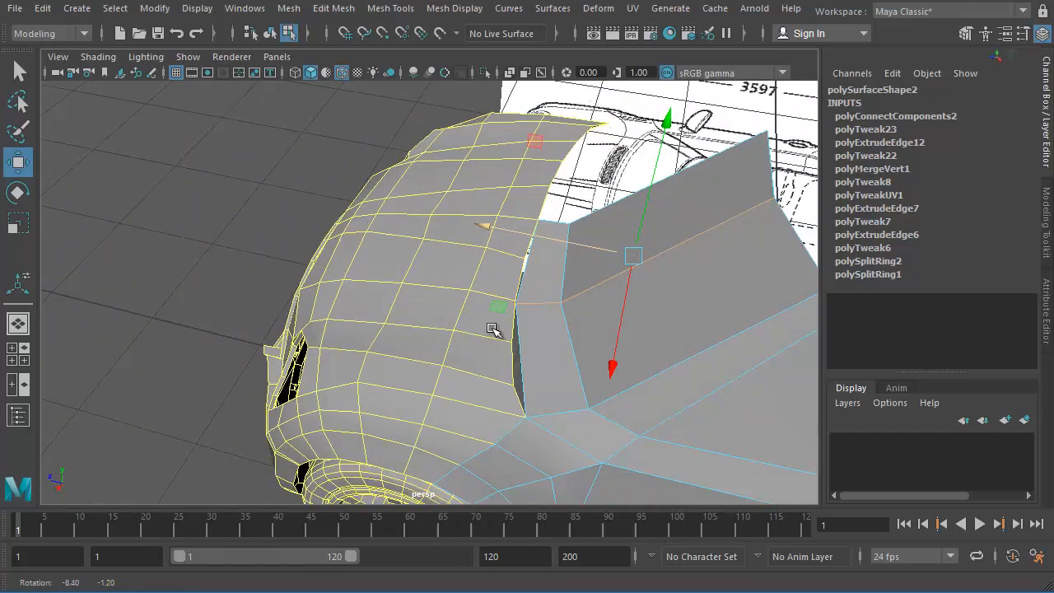
pyautogui.moveTo(494, 329); pyautogui.dragTo(444, 332)
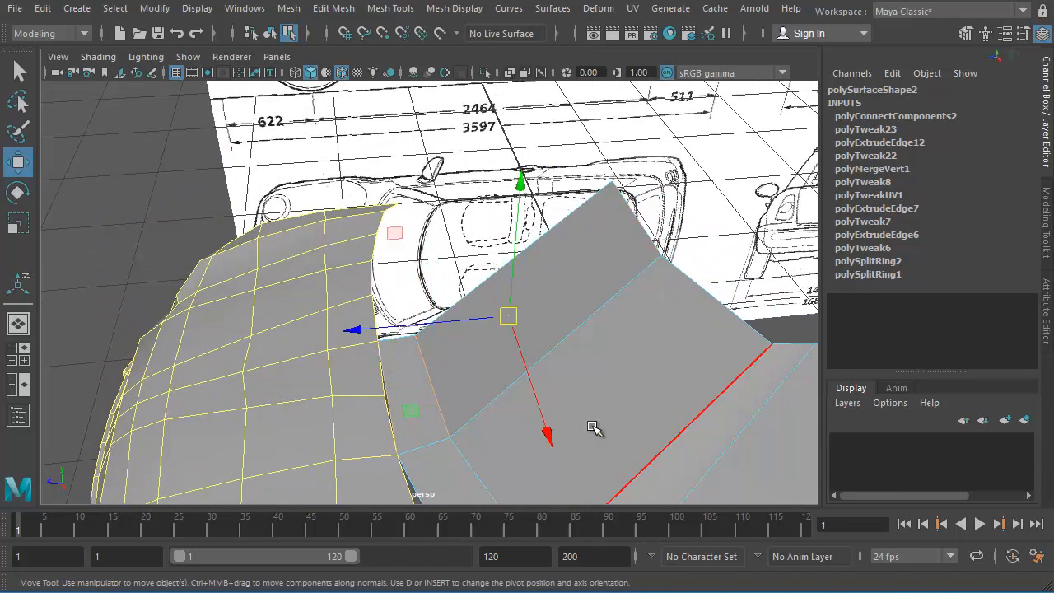
# Add a connecting edge across the windshield panel and move it to curve the panel
pyautogui.rightClick(523, 349)
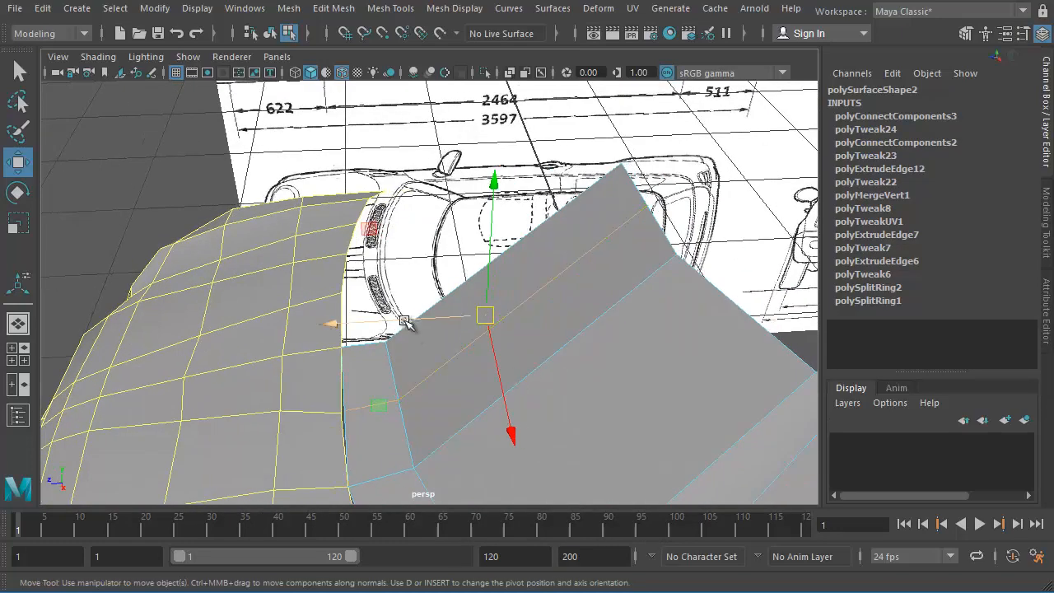
pyautogui.moveTo(403, 321); pyautogui.dragTo(369, 415)
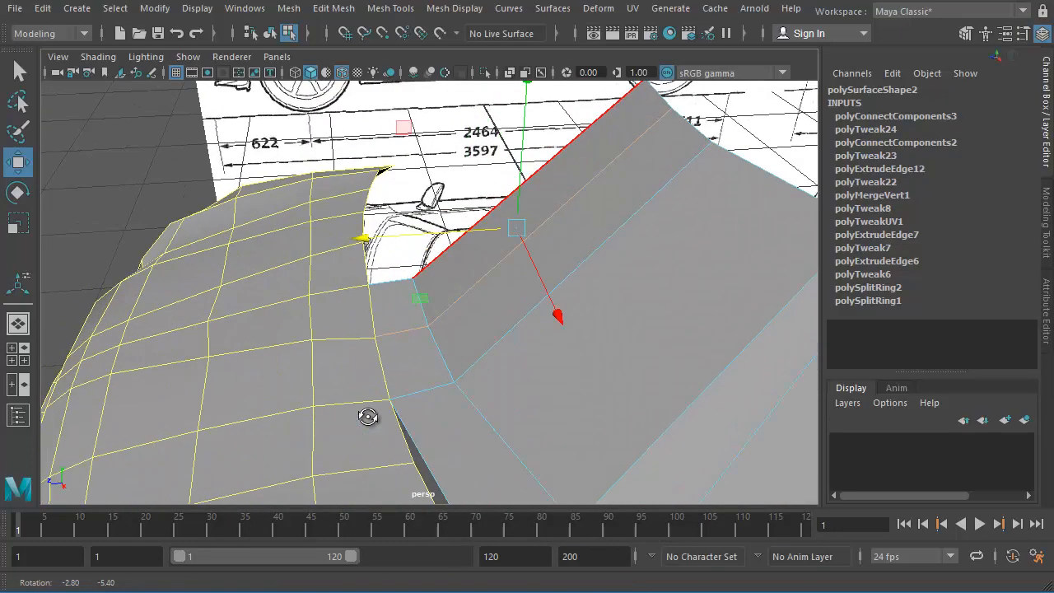
pyautogui.moveTo(369, 415); pyautogui.dragTo(478, 380)
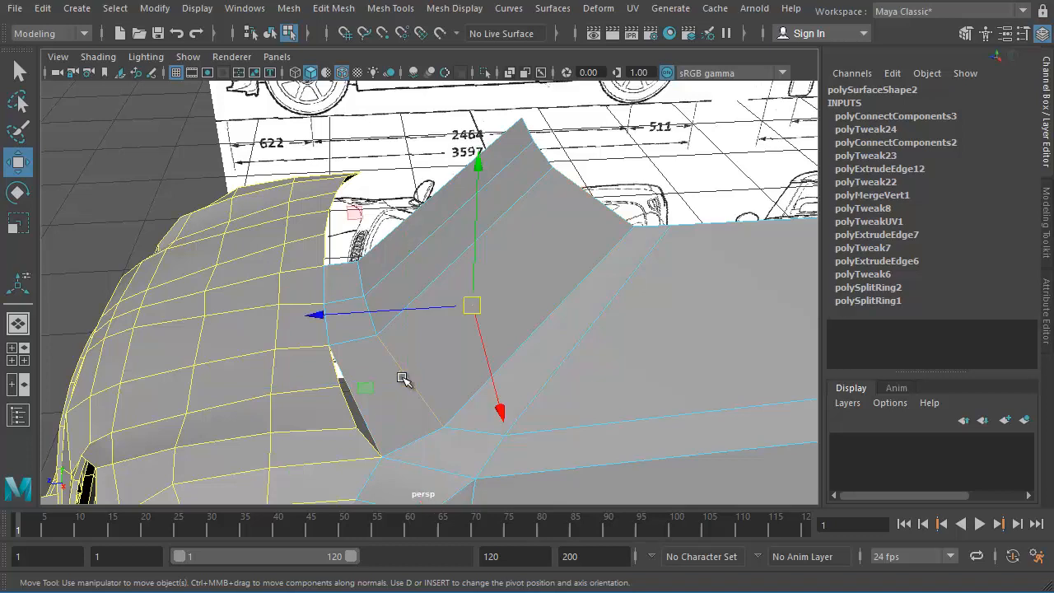
pyautogui.moveTo(471, 305); pyautogui.dragTo(431, 244)
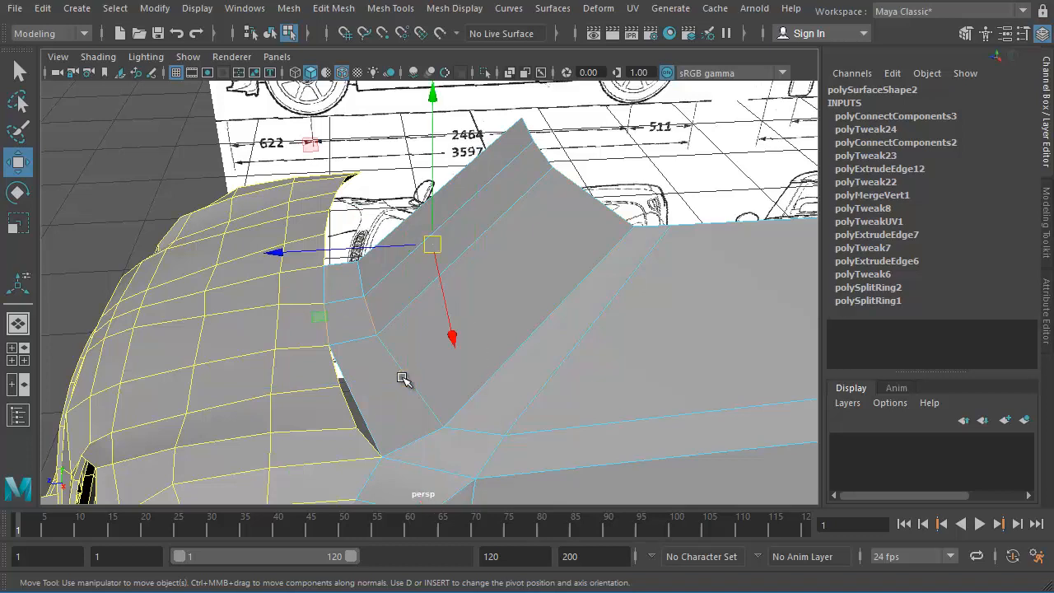
pyautogui.moveTo(434, 244); pyautogui.dragTo(471, 305)
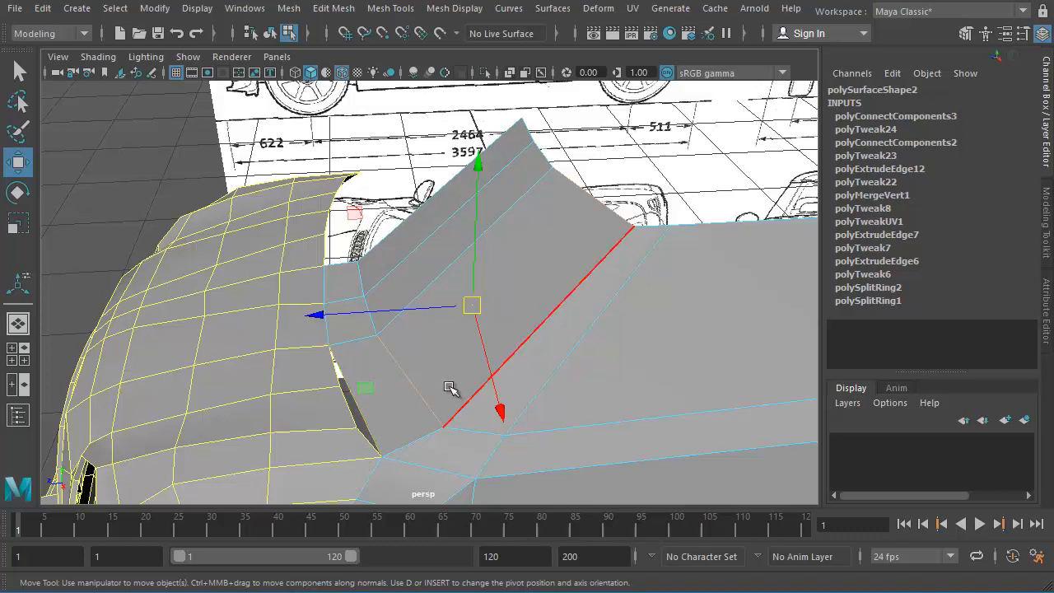
# Add a second connecting edge and pull it outward to round the panel
pyautogui.rightClick(486, 280)
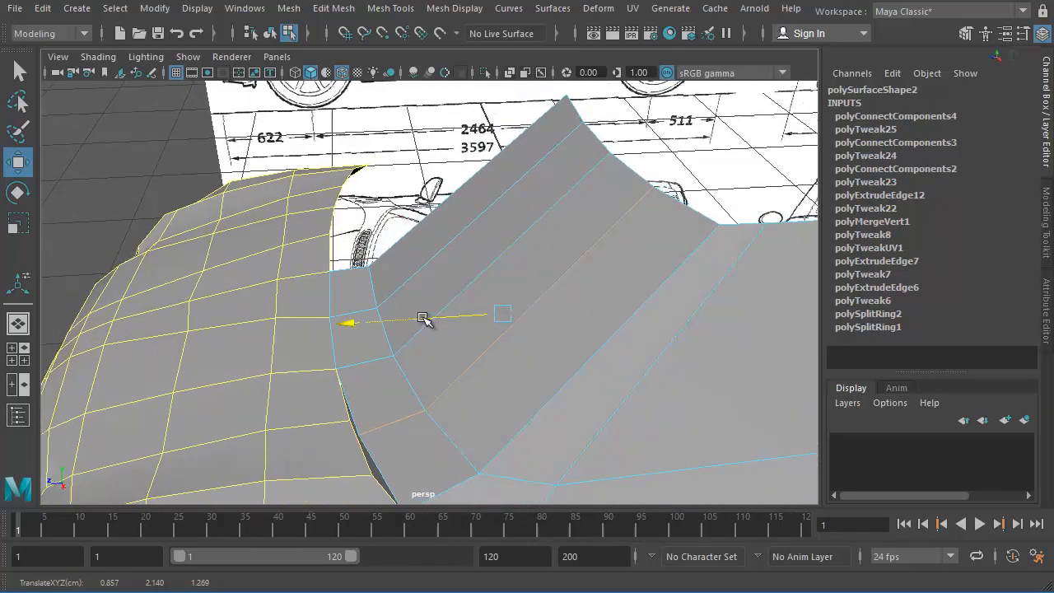
pyautogui.moveTo(425, 321); pyautogui.dragTo(339, 382)
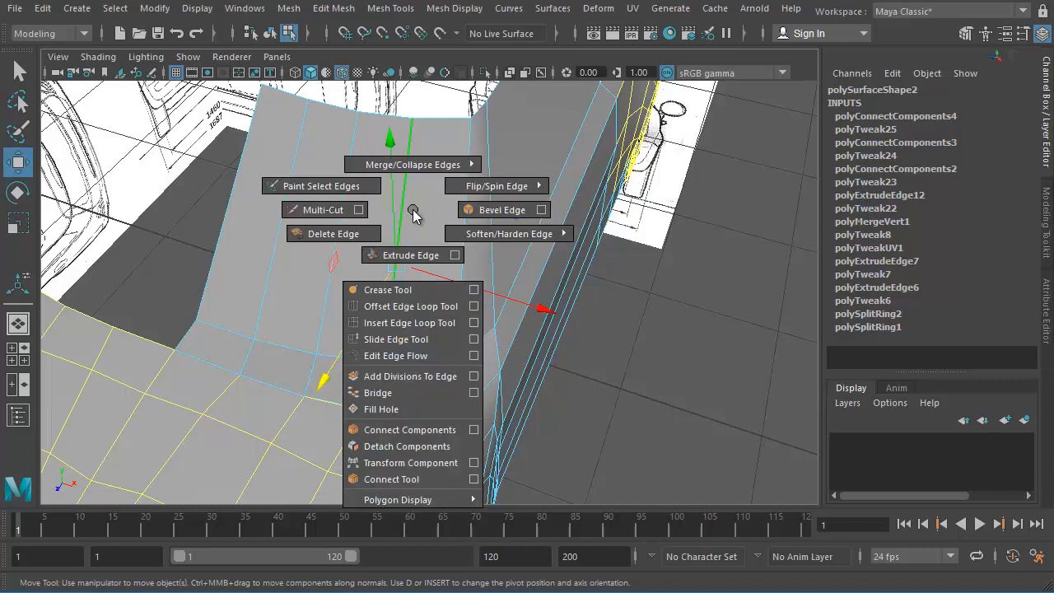
pyautogui.moveTo(395, 339)
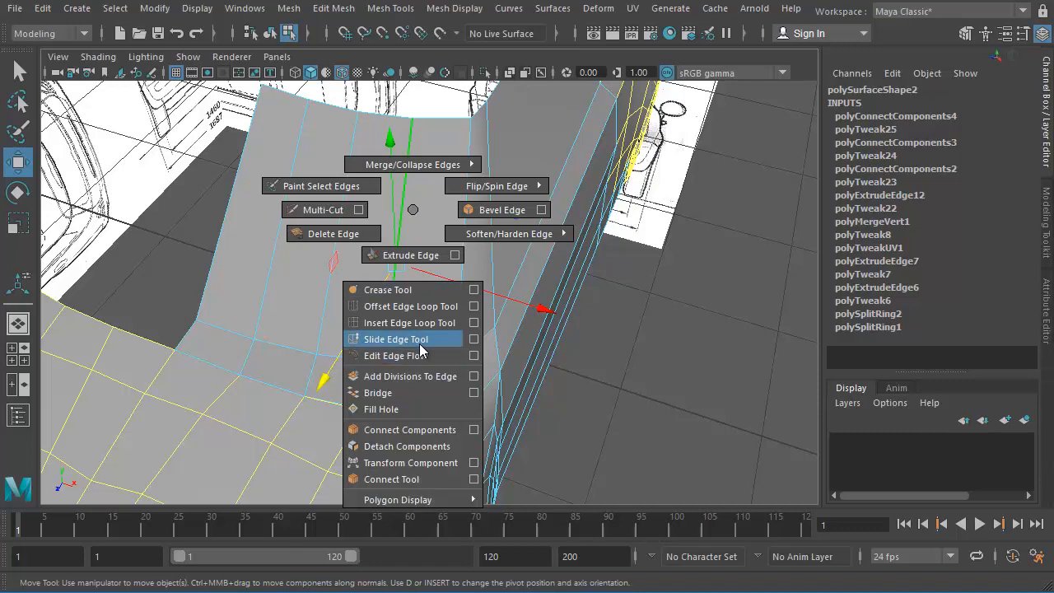
# Switch to the Slide Edge Tool to even out the new edges' spacing
pyautogui.click(395, 339)
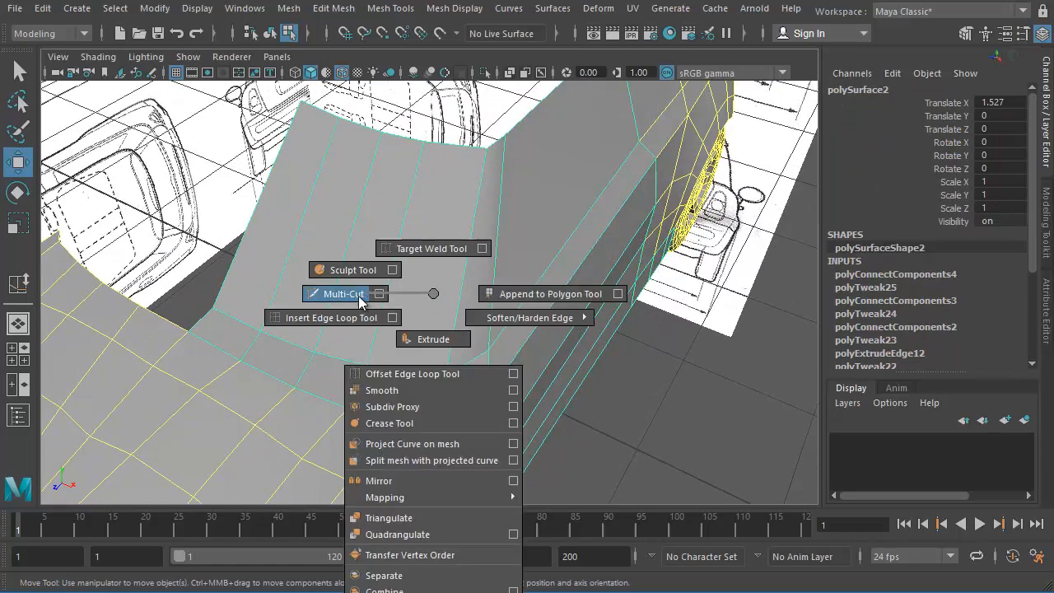
# Insert an edge loop on the roof section, round its corner vertices and move the strip's front edge
pyautogui.click(326, 316)
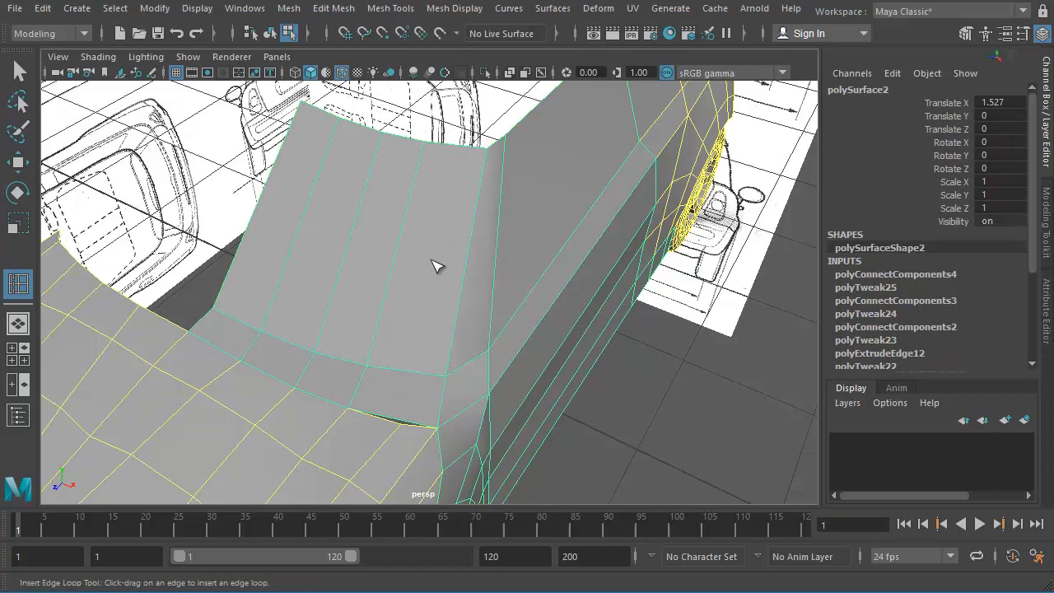
pyautogui.moveTo(458, 152)
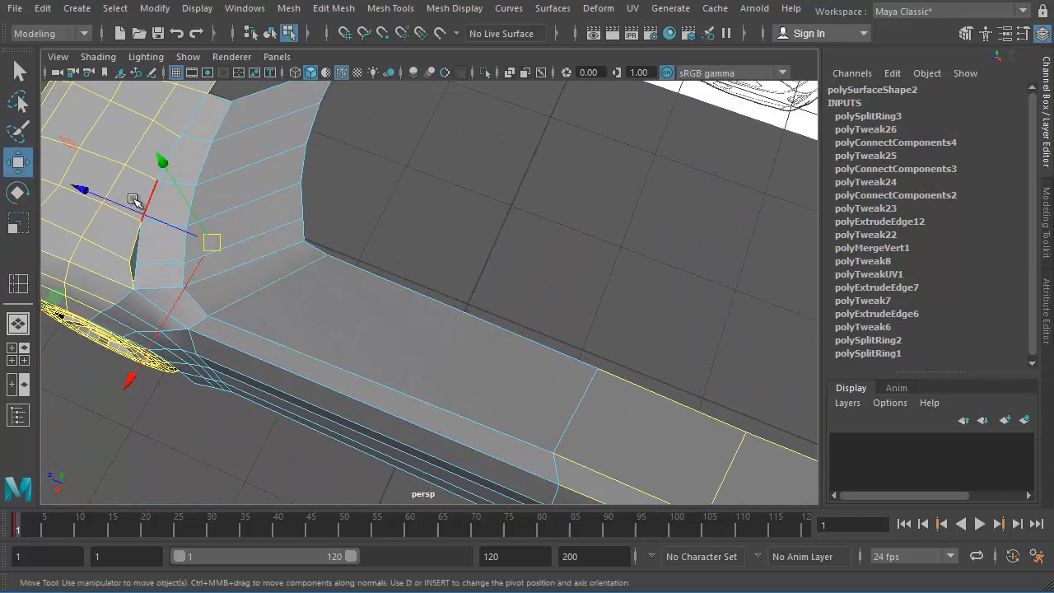
pyautogui.moveTo(135, 200); pyautogui.dragTo(140, 262)
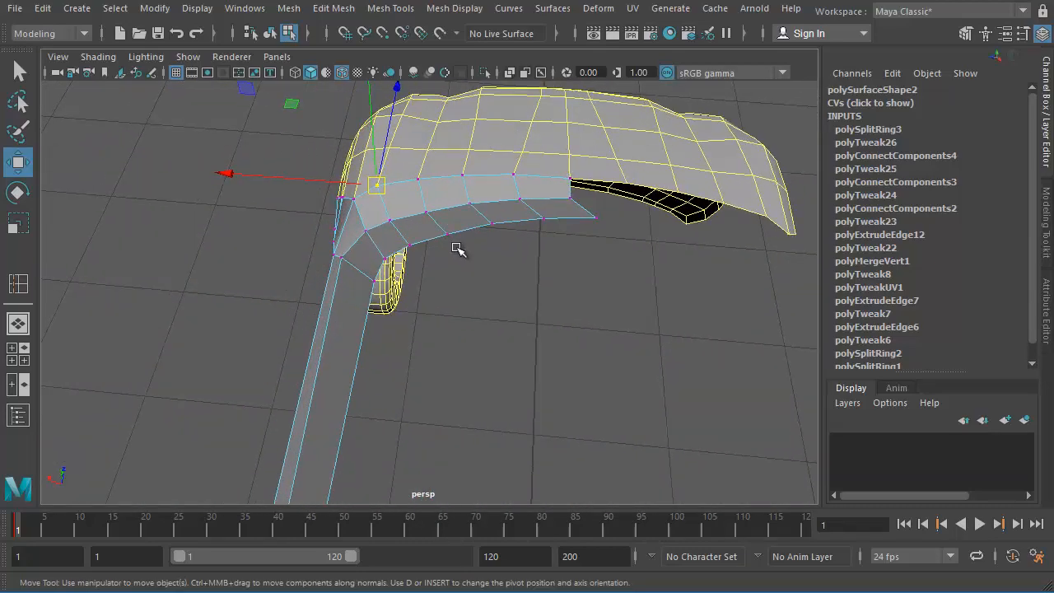
pyautogui.moveTo(458, 251); pyautogui.dragTo(393, 266)
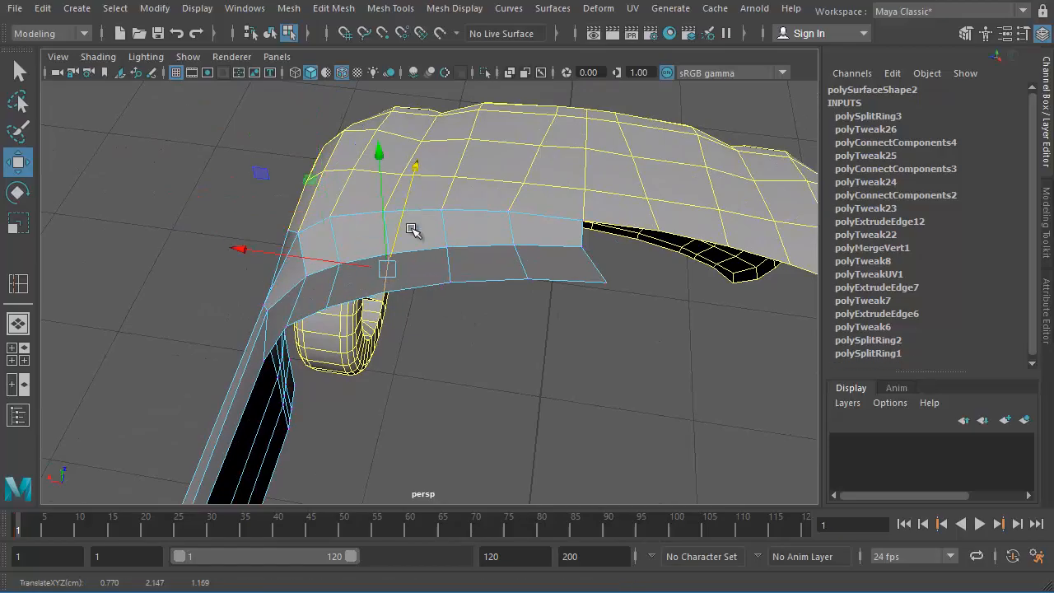
# Bend the roof strip down, match the windshield slope to the side blueprint and stretch the roof edge along the car
pyautogui.moveTo(412, 247); pyautogui.dragTo(511, 239)
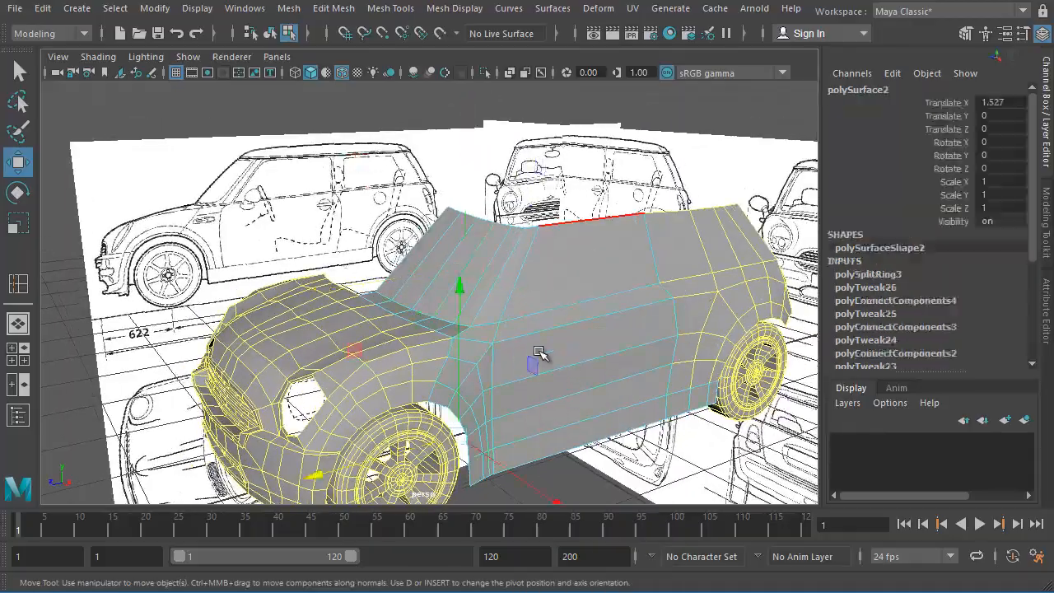
pyautogui.moveTo(540, 354); pyautogui.dragTo(379, 273)
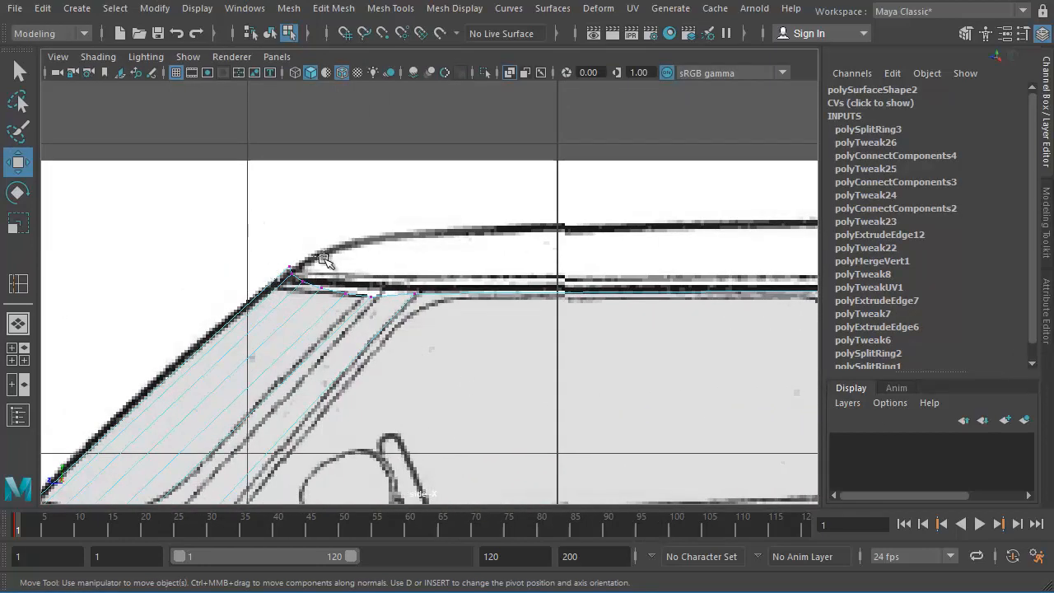
pyautogui.click(280, 273)
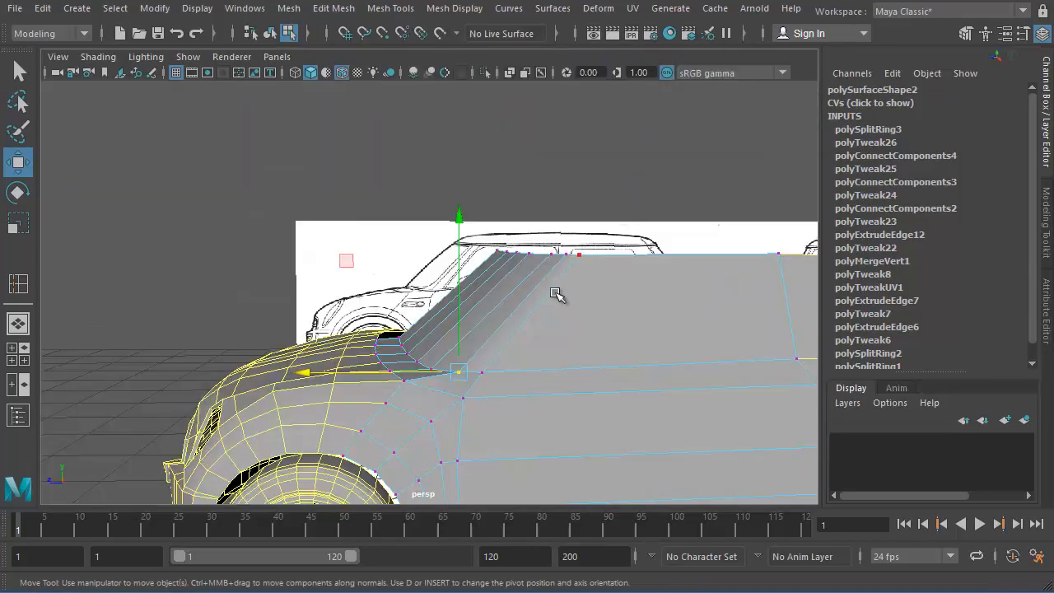
pyautogui.moveTo(557, 294); pyautogui.dragTo(307, 420)
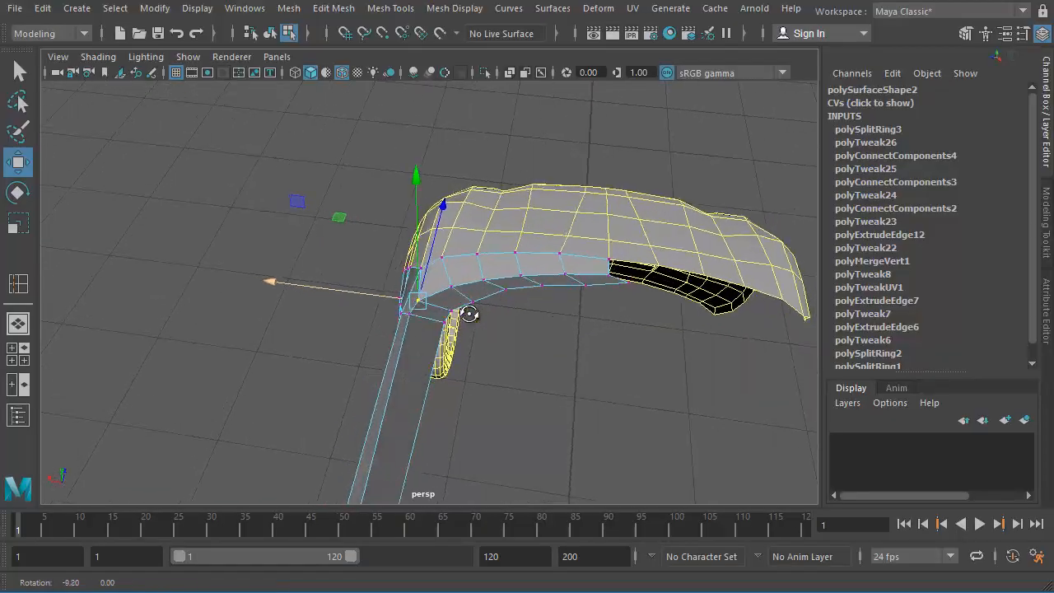
pyautogui.moveTo(469, 313); pyautogui.dragTo(715, 280)
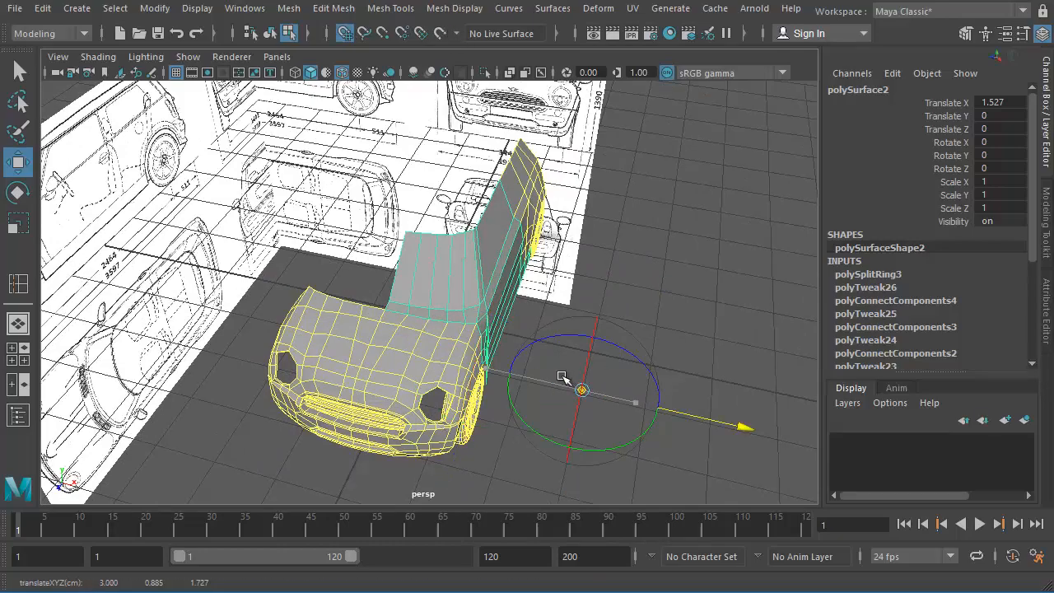
# Move the roof section back to Translate X 0 over the body, ready to delete its history
pyautogui.moveTo(563, 379); pyautogui.dragTo(560, 411)
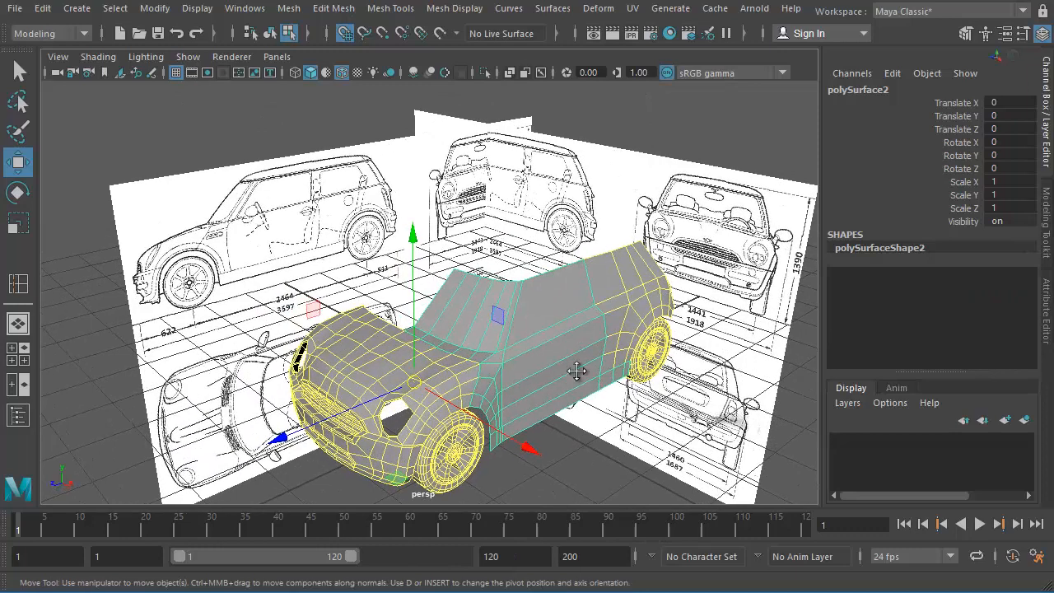
pyautogui.click(40, 10)
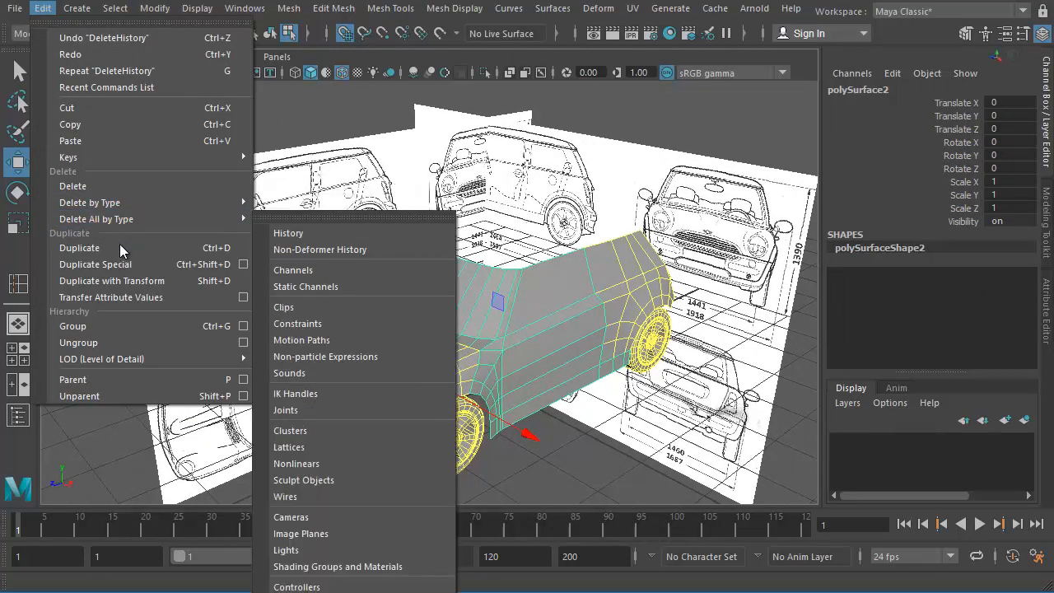
pyautogui.moveTo(96, 263)
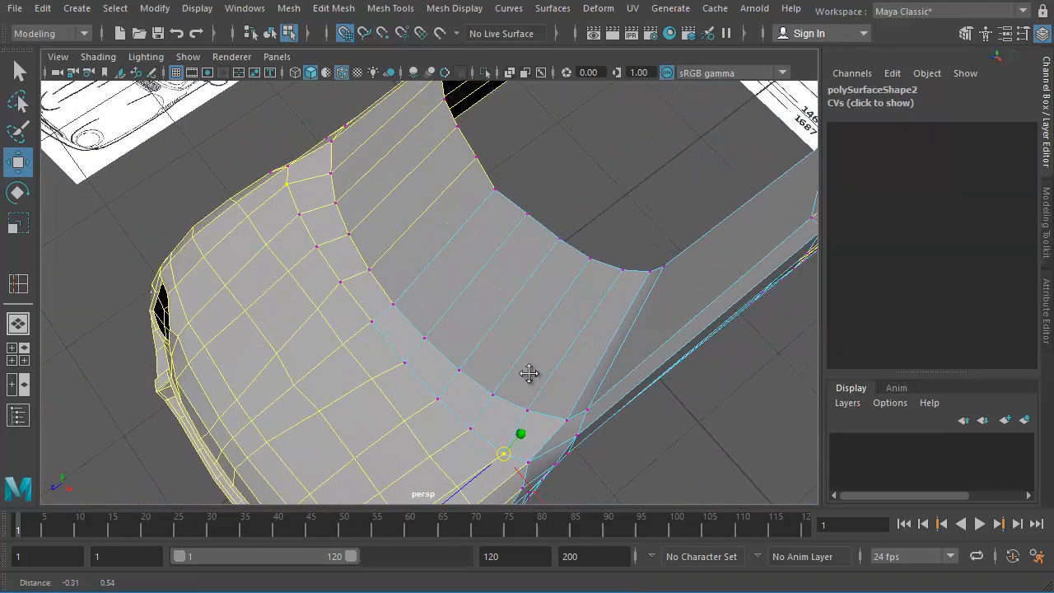
# Drag the roof vertices in vertex mode to smooth the join with the curved hood
pyautogui.moveTo(527, 370); pyautogui.dragTo(313, 405)
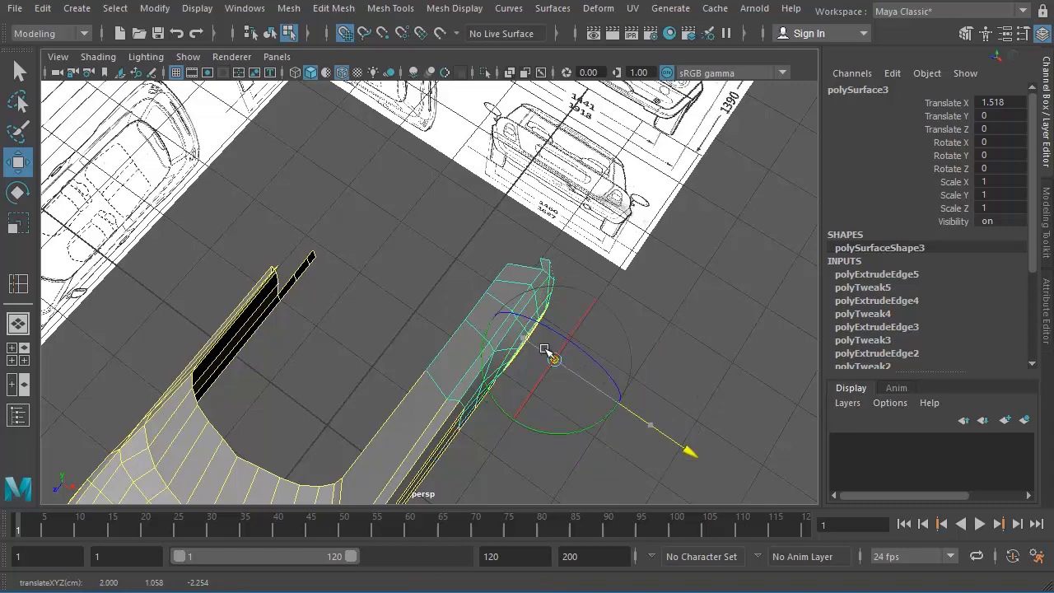
# Rotate the small side piece into line with the body and delete its construction history
pyautogui.moveTo(547, 354); pyautogui.dragTo(589, 350)
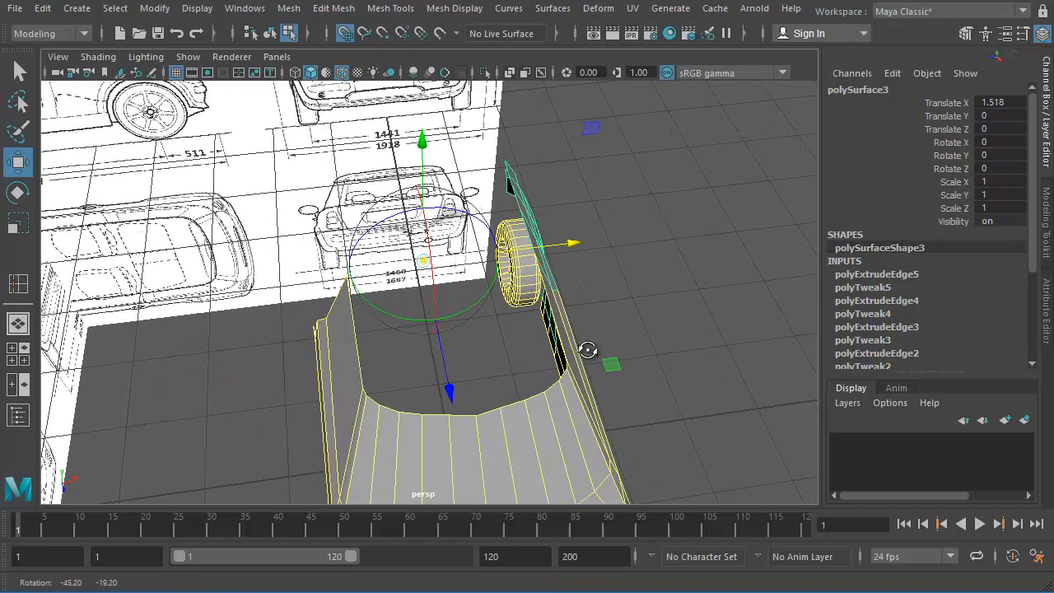
pyautogui.moveTo(588, 349); pyautogui.dragTo(519, 366)
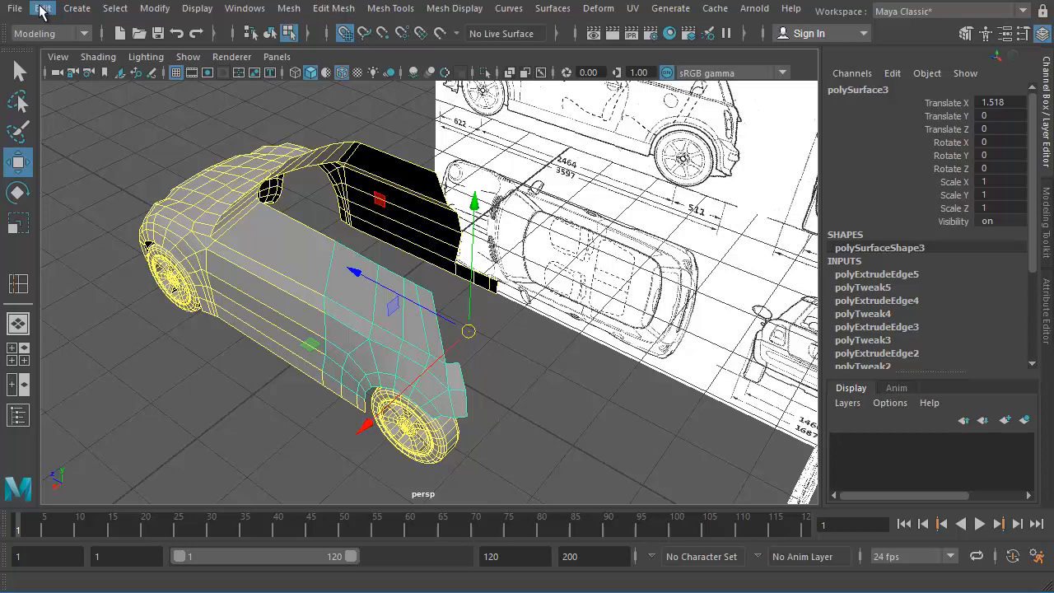
pyautogui.click(42, 10)
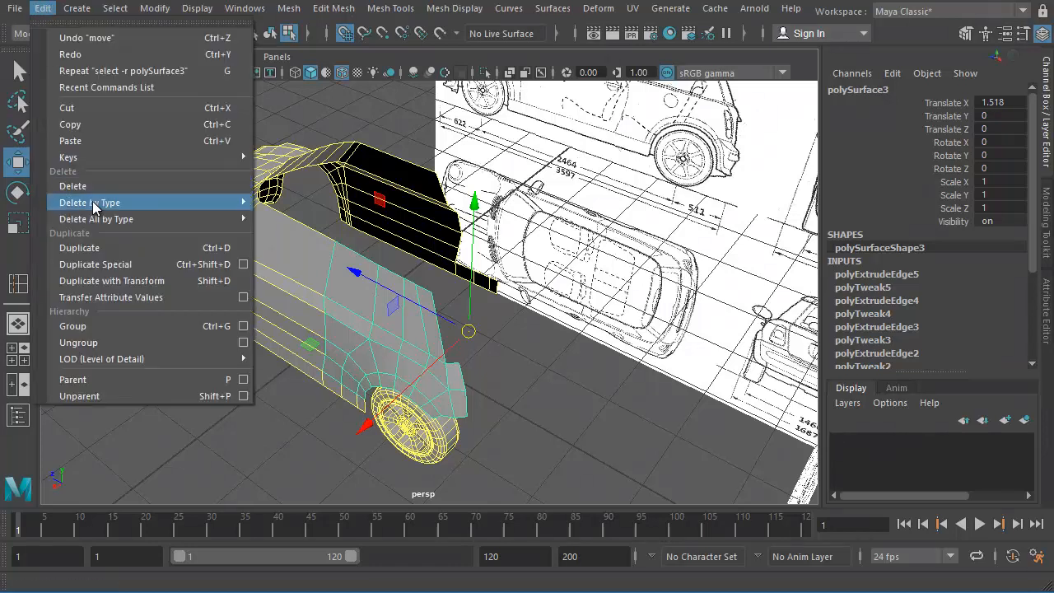
pyautogui.click(72, 184)
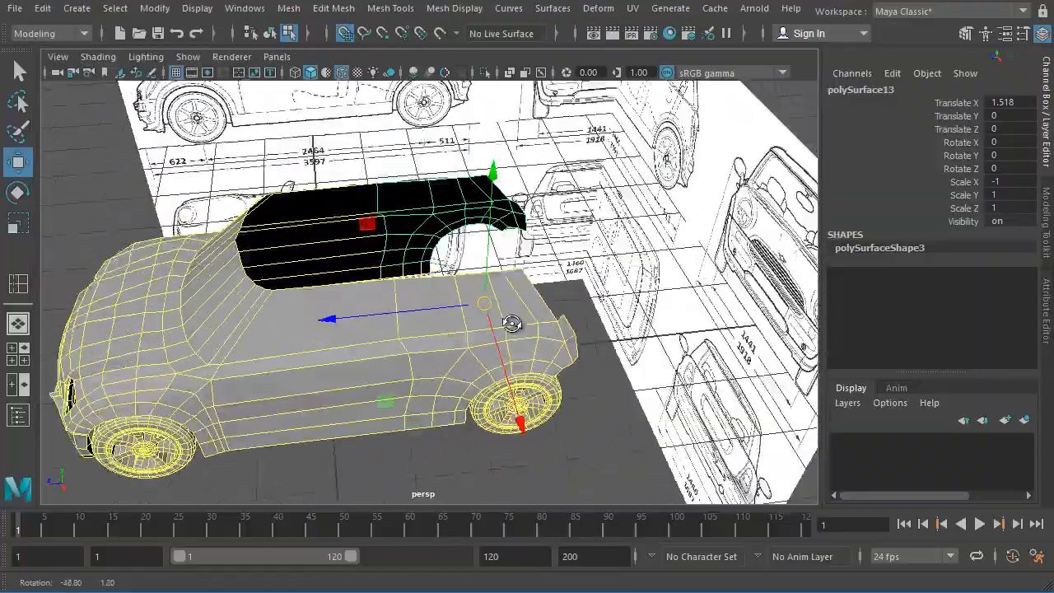
pyautogui.moveTo(510, 322); pyautogui.dragTo(682, 290)
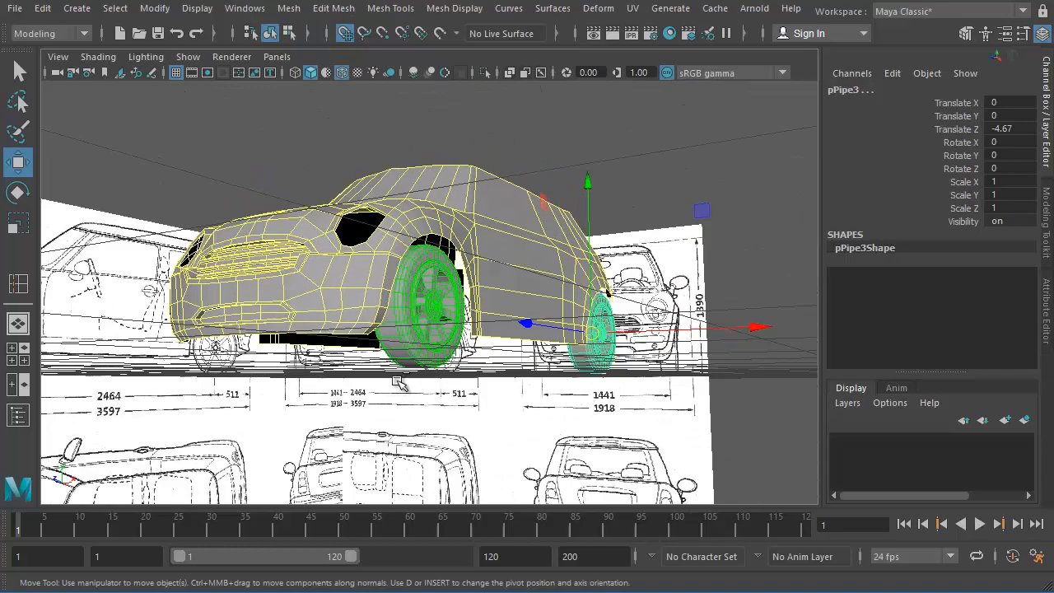
# Group the half body with Ctrl+G and create a mirrored copy via Duplicate Special
pyautogui.press('ctrl+g')
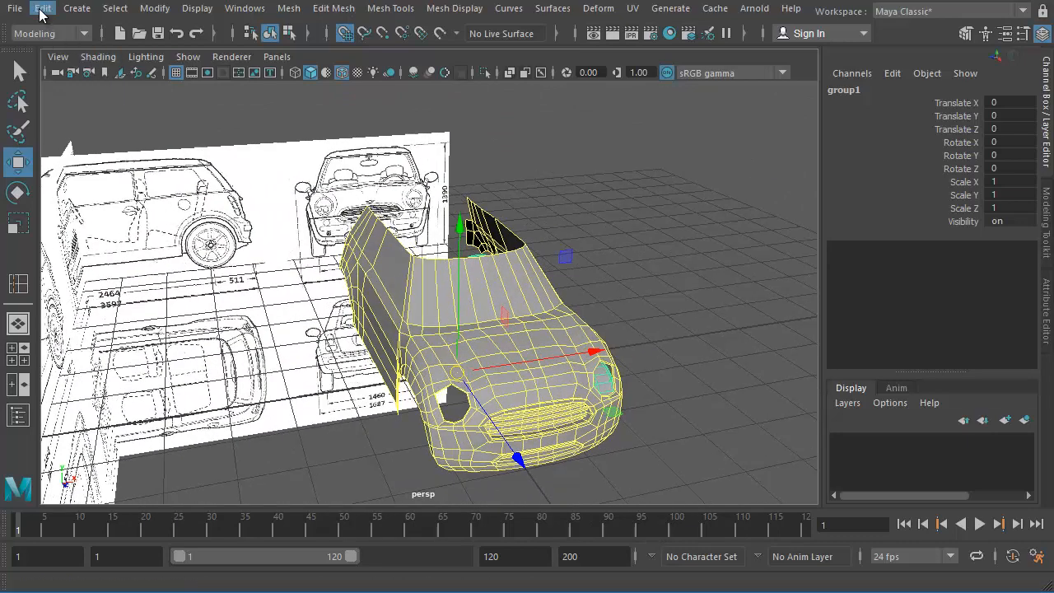
pyautogui.click(40, 10)
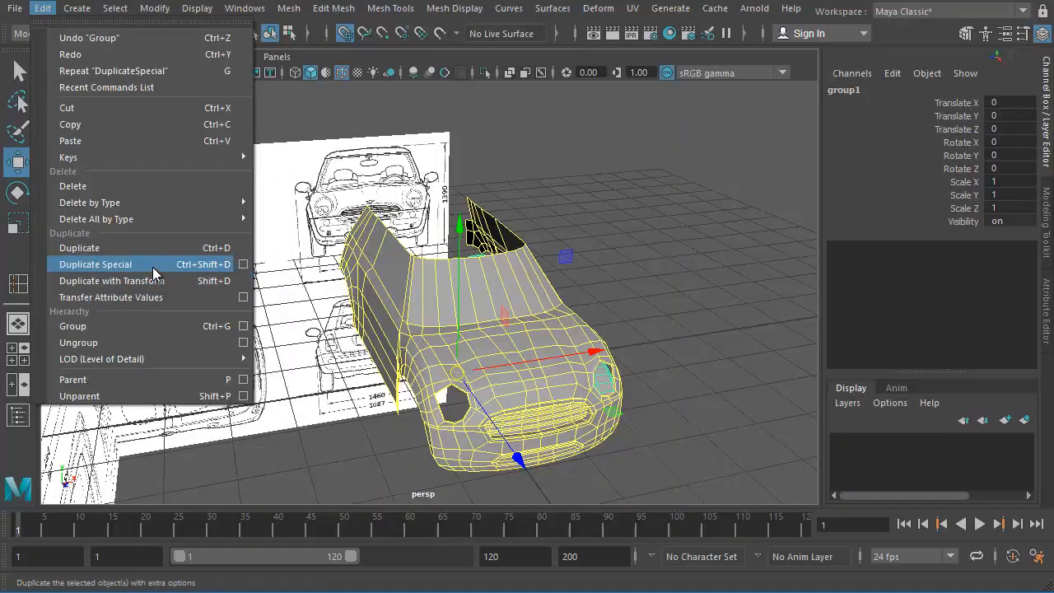
pyautogui.click(95, 263)
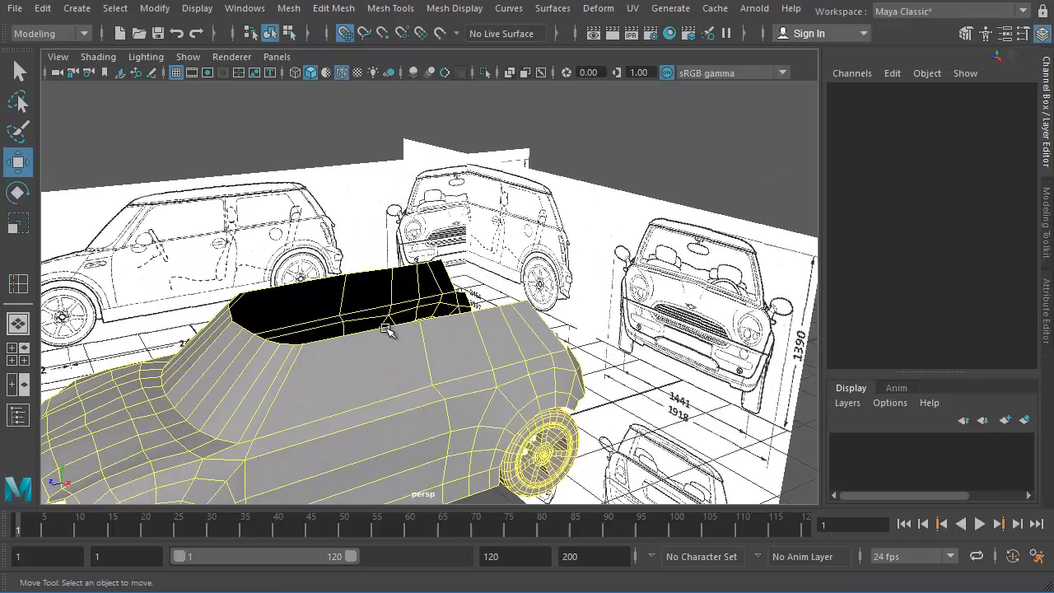
# Frame the window area in the side view and switch to Edge selection mode
pyautogui.moveTo(392, 329); pyautogui.dragTo(420, 321)
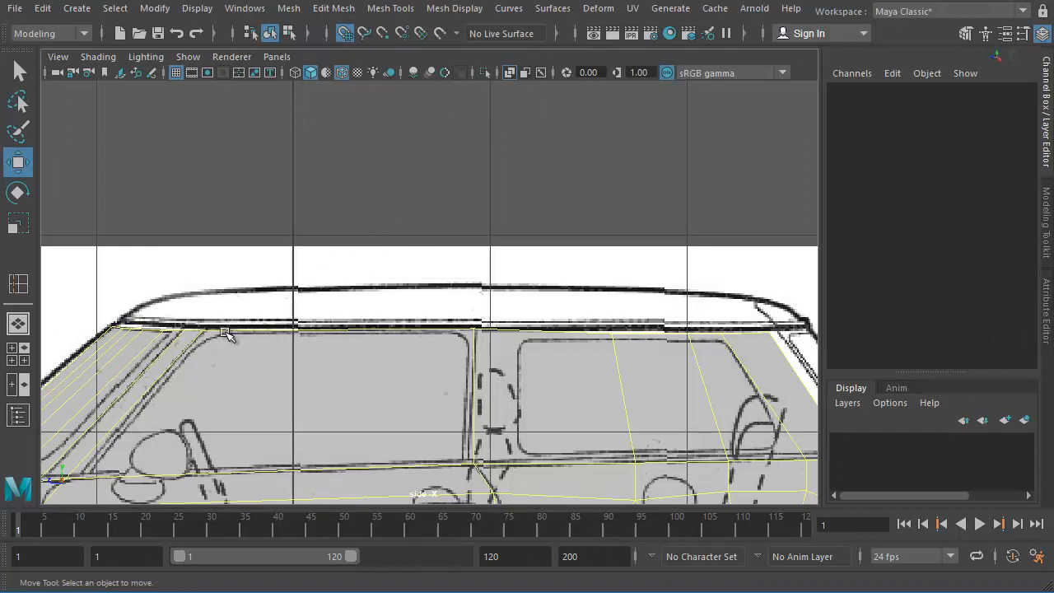
pyautogui.rightClick(254, 329)
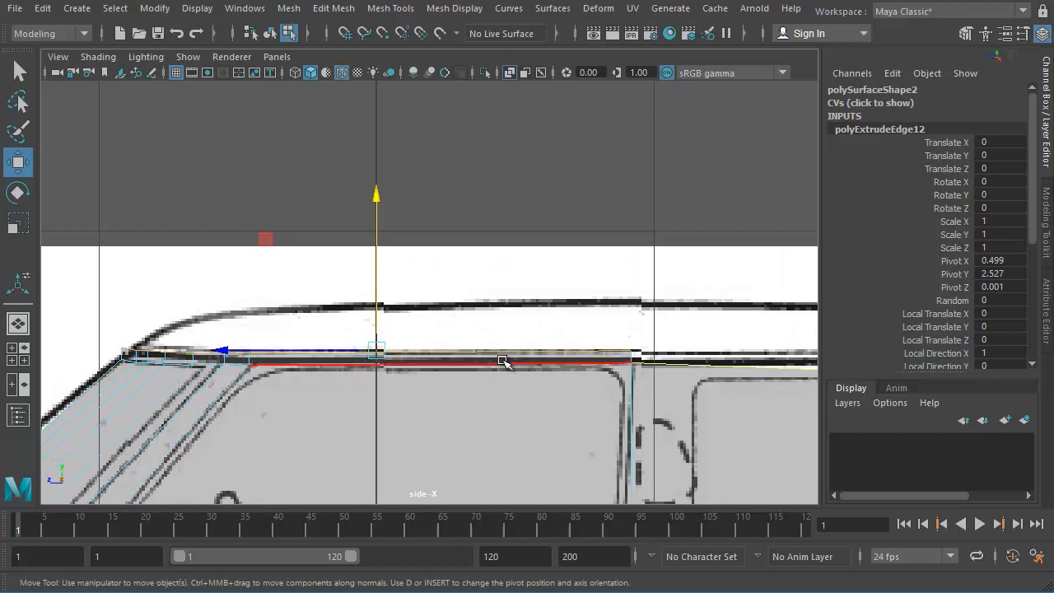
pyautogui.moveTo(534, 369)
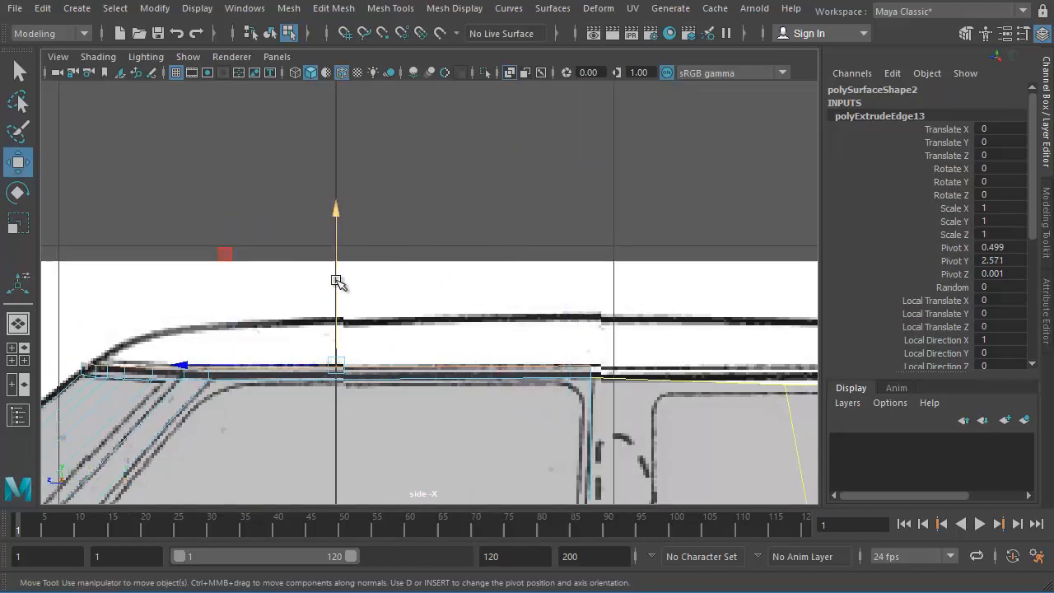
# Raise the newly extruded roof strip in Y until it sits on the blueprint roof line
pyautogui.moveTo(336, 280); pyautogui.dragTo(336, 211)
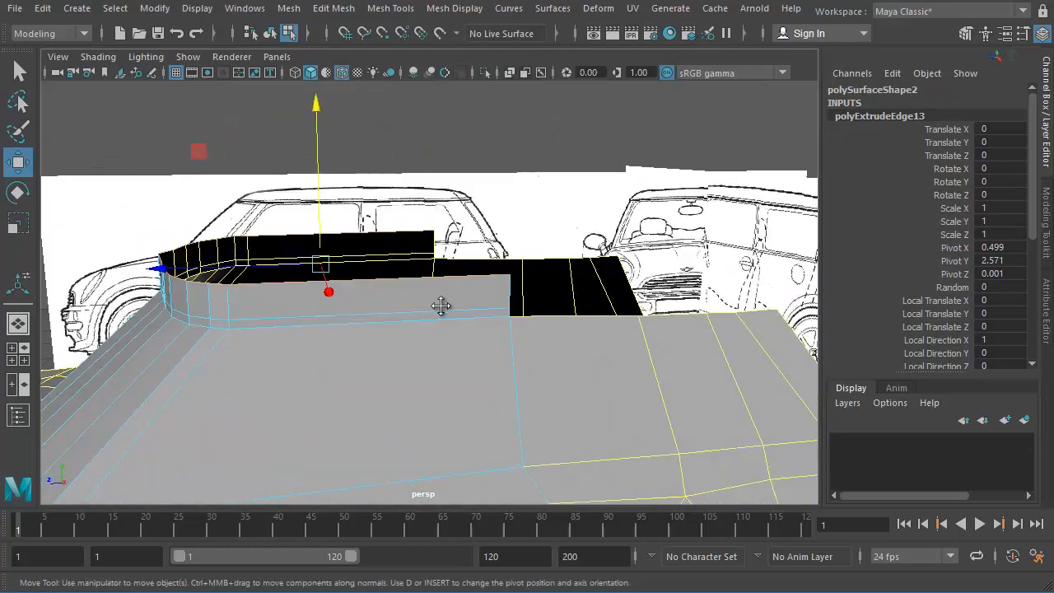
pyautogui.moveTo(441, 306); pyautogui.dragTo(422, 364)
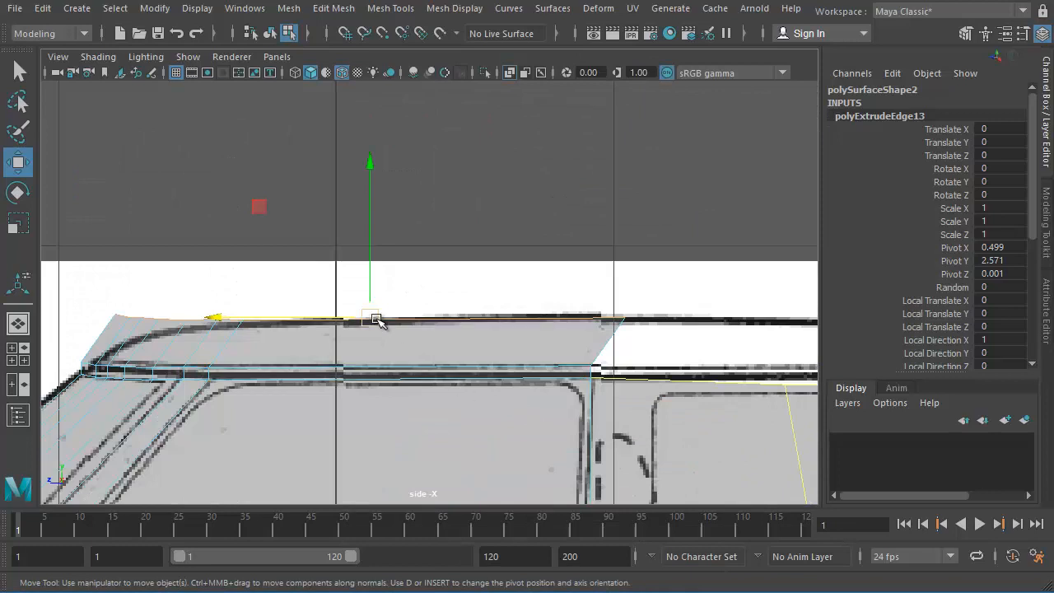
pyautogui.moveTo(371, 321); pyautogui.dragTo(459, 320)
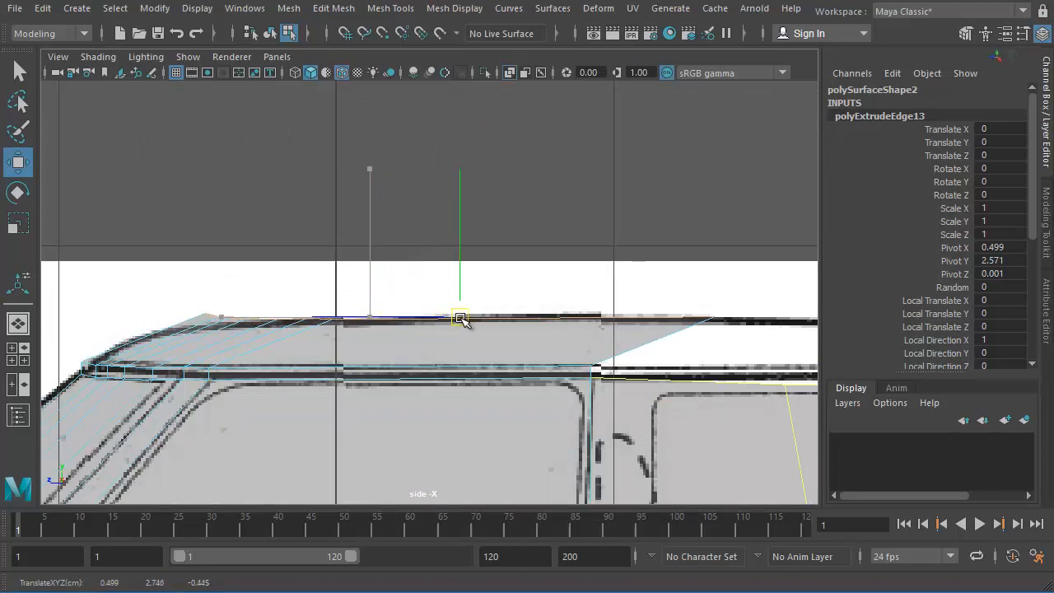
pyautogui.moveTo(460, 319); pyautogui.dragTo(428, 320)
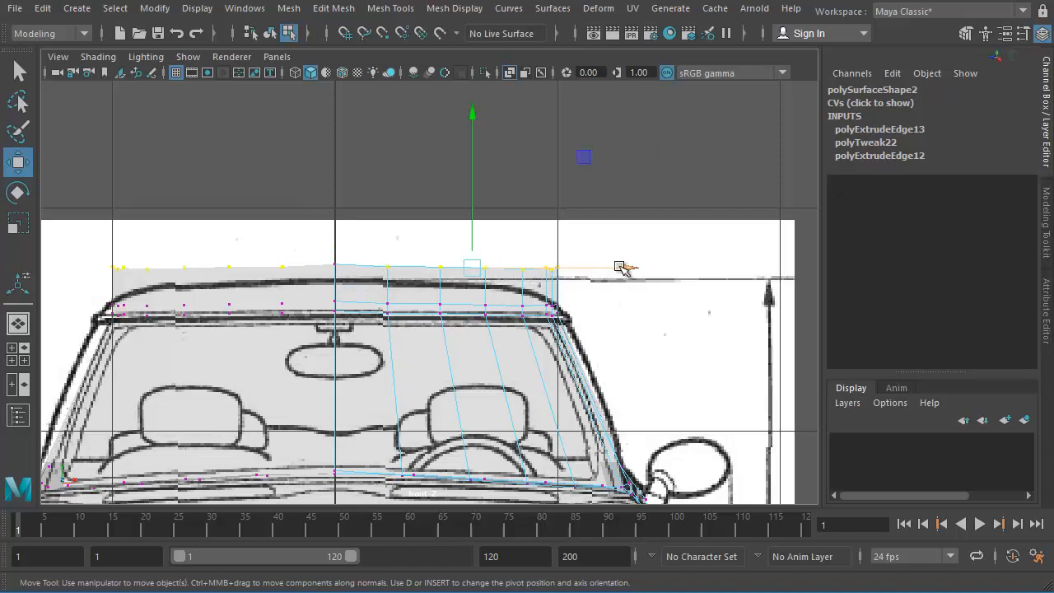
# Move the roof edge vertices in front view to match the windscreen outline, then switch views
pyautogui.moveTo(619, 267); pyautogui.dragTo(602, 269)
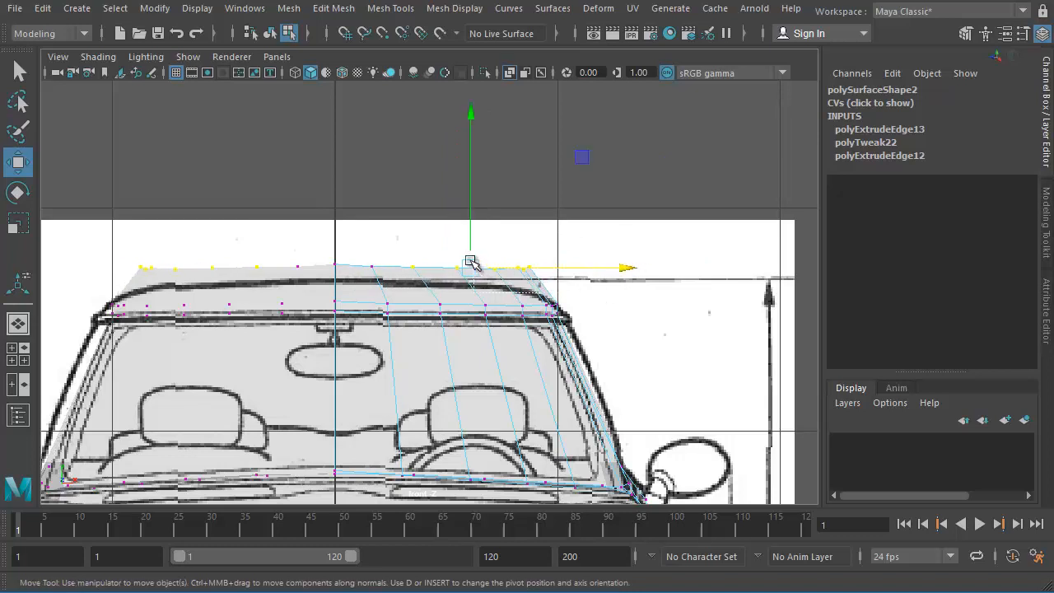
pyautogui.moveTo(471, 264); pyautogui.dragTo(479, 265)
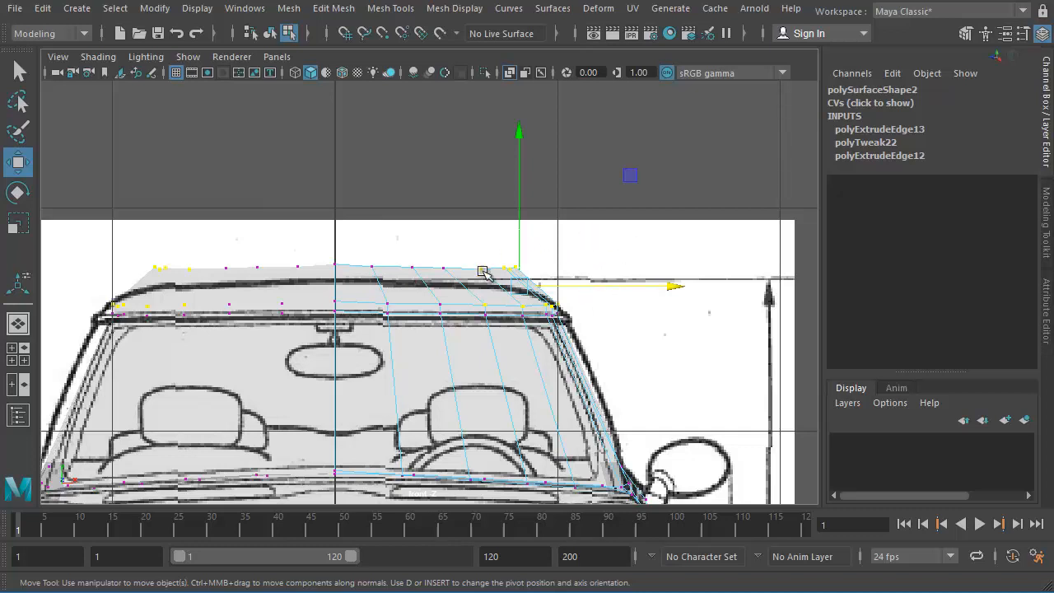
pyautogui.moveTo(482, 272); pyautogui.dragTo(488, 267)
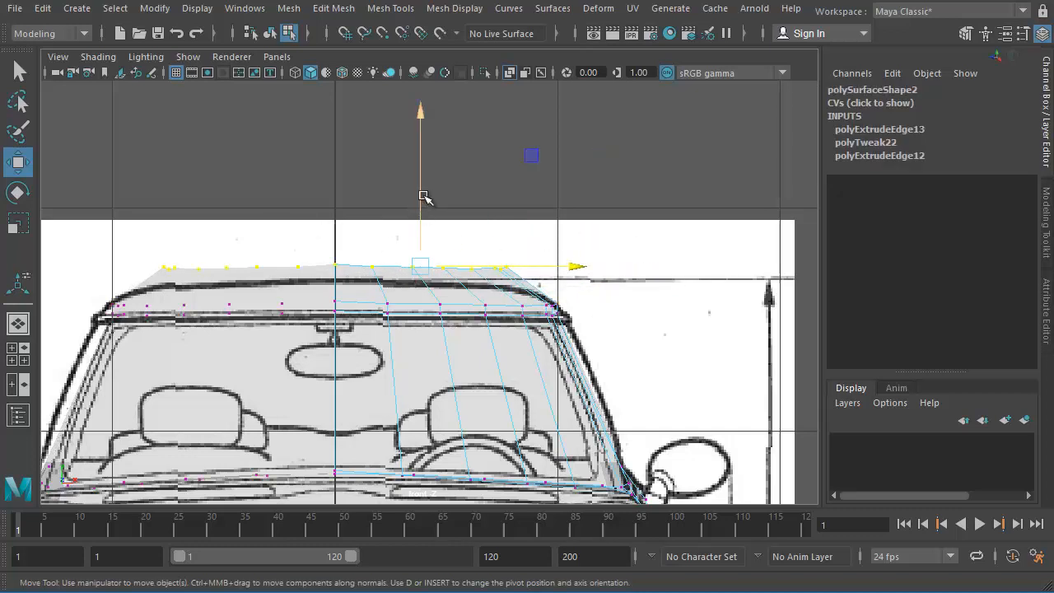
pyautogui.press('space')
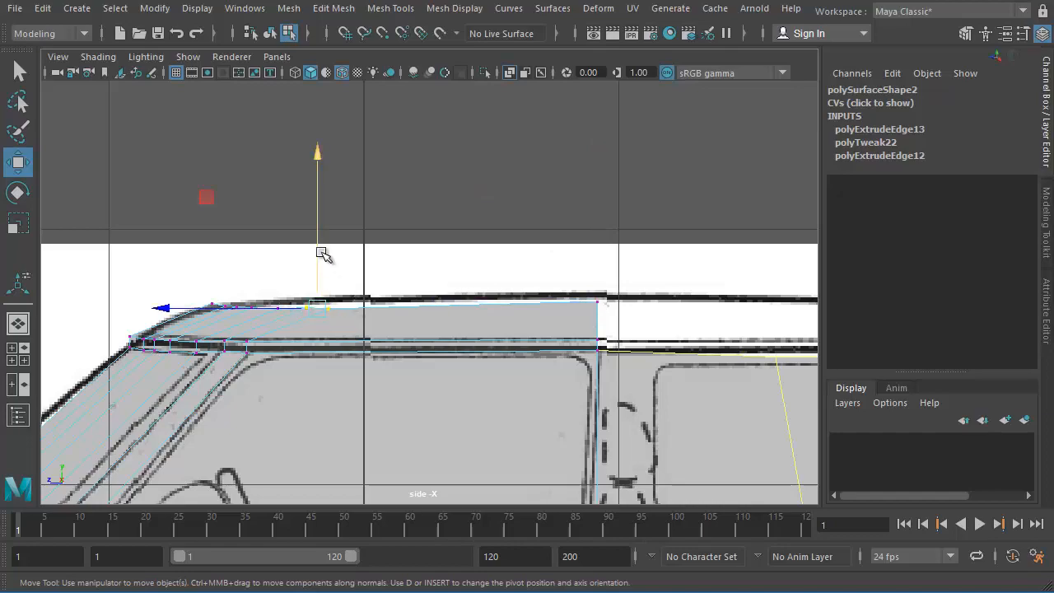
# Nudge the roof edge in side view and rotate the curved edges to wrap the window opening
pyautogui.moveTo(316, 255); pyautogui.dragTo(316, 239)
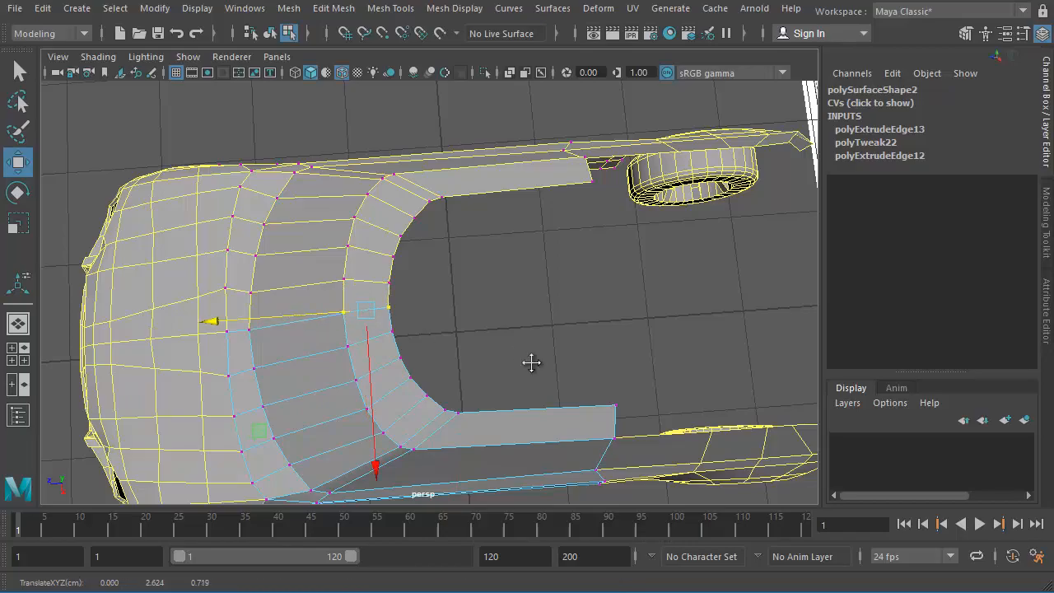
pyautogui.moveTo(531, 364); pyautogui.dragTo(145, 332)
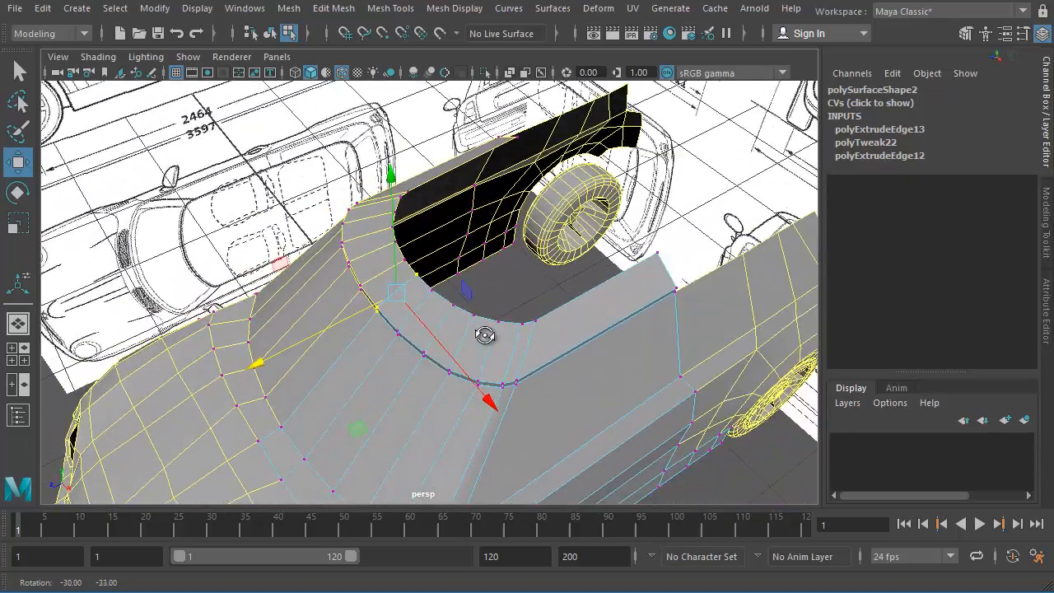
pyautogui.moveTo(486, 336); pyautogui.dragTo(507, 271)
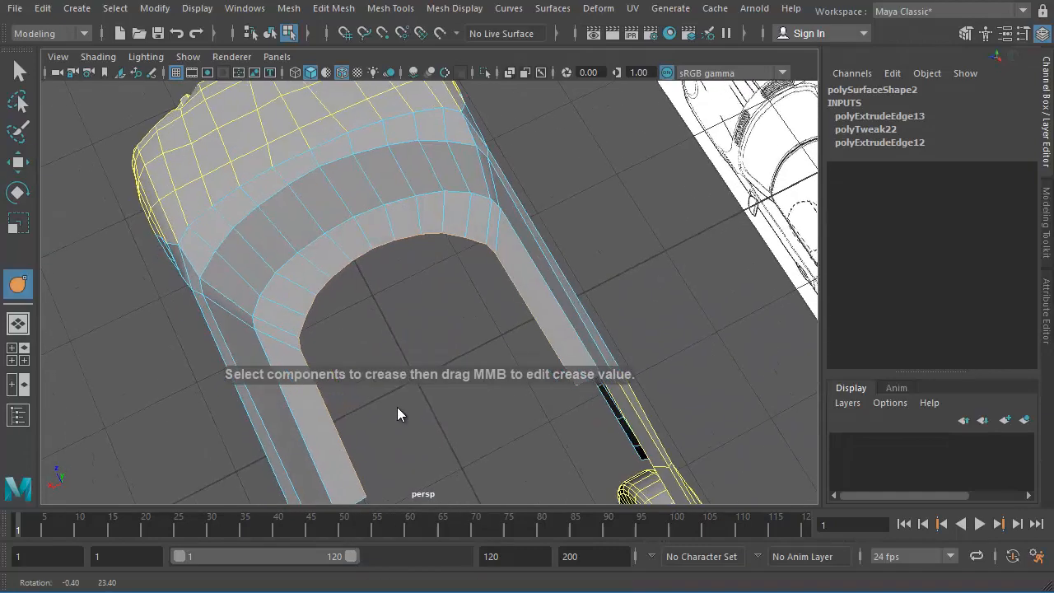
# Pull the extruded inner roof edges inward across the roof opening and line them up
pyautogui.moveTo(399, 415); pyautogui.dragTo(382, 333)
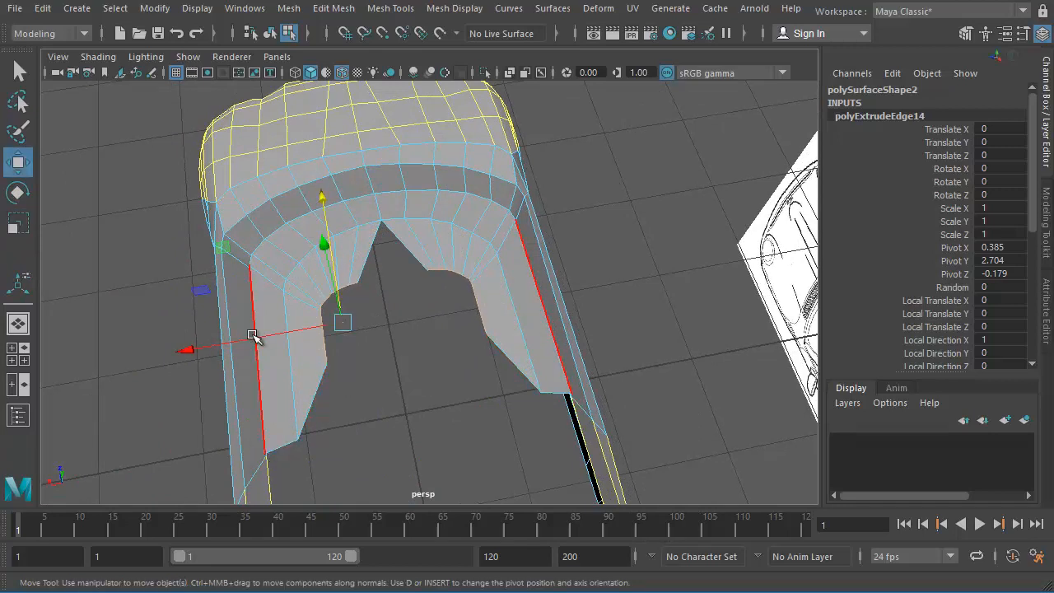
pyautogui.moveTo(255, 337); pyautogui.dragTo(356, 283)
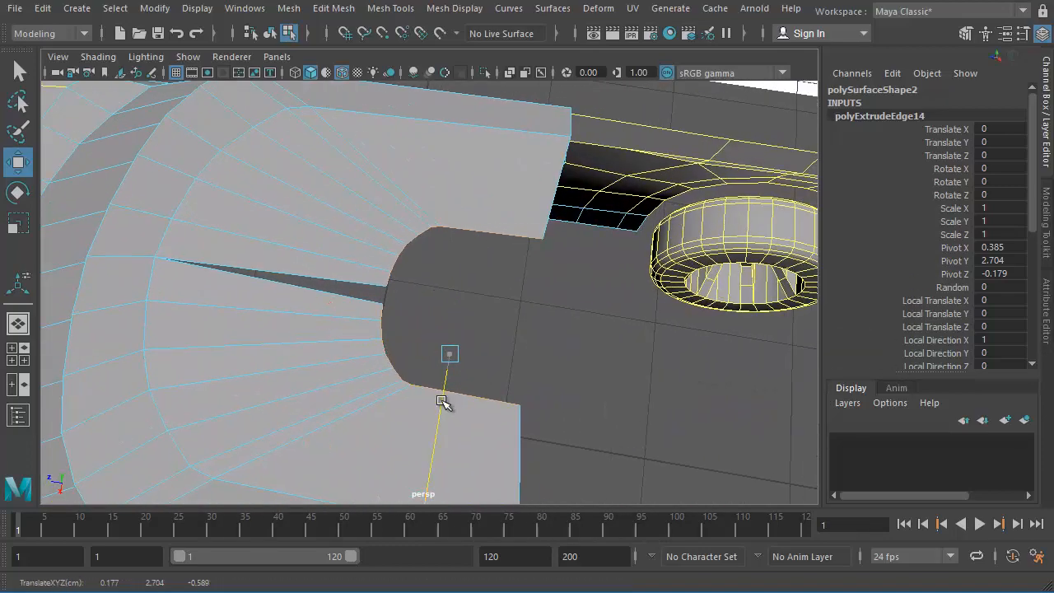
pyautogui.moveTo(450, 353); pyautogui.dragTo(452, 346)
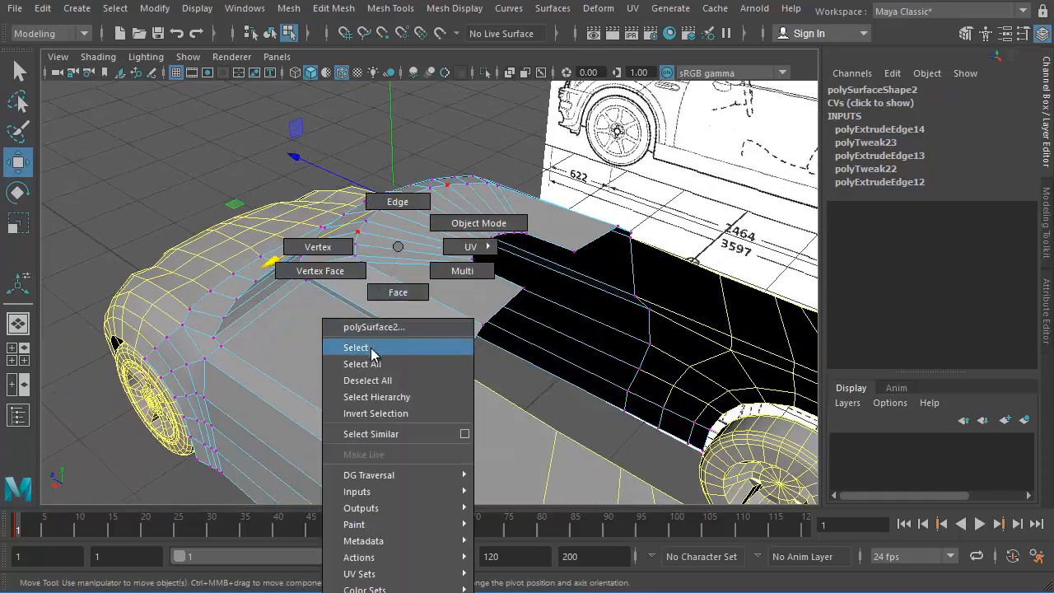
# Return to Object Mode and orbit around the car to inspect the partly filled roof
pyautogui.click(356, 346)
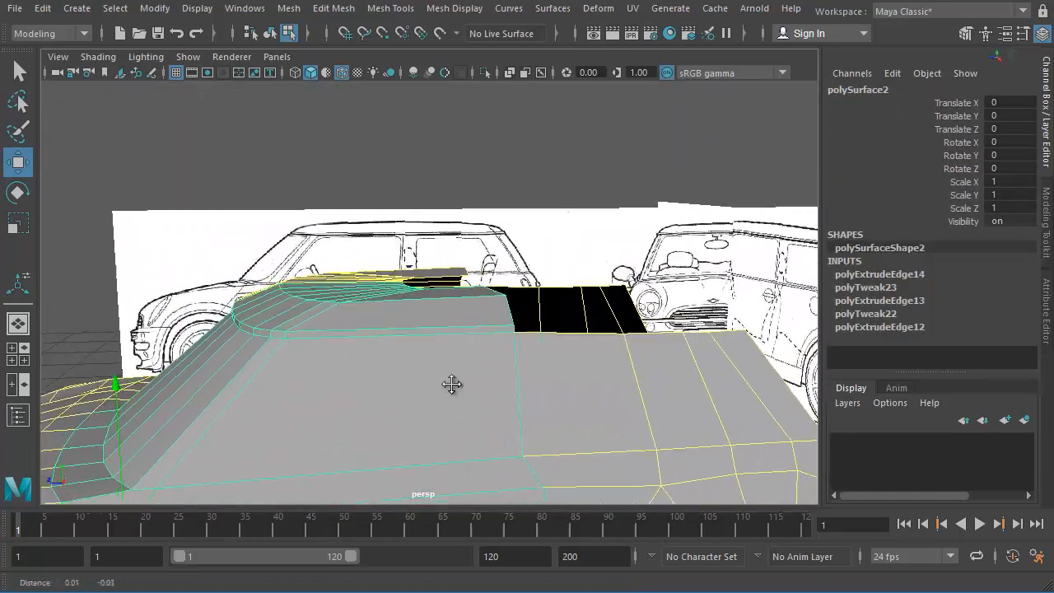
pyautogui.scroll(-3)
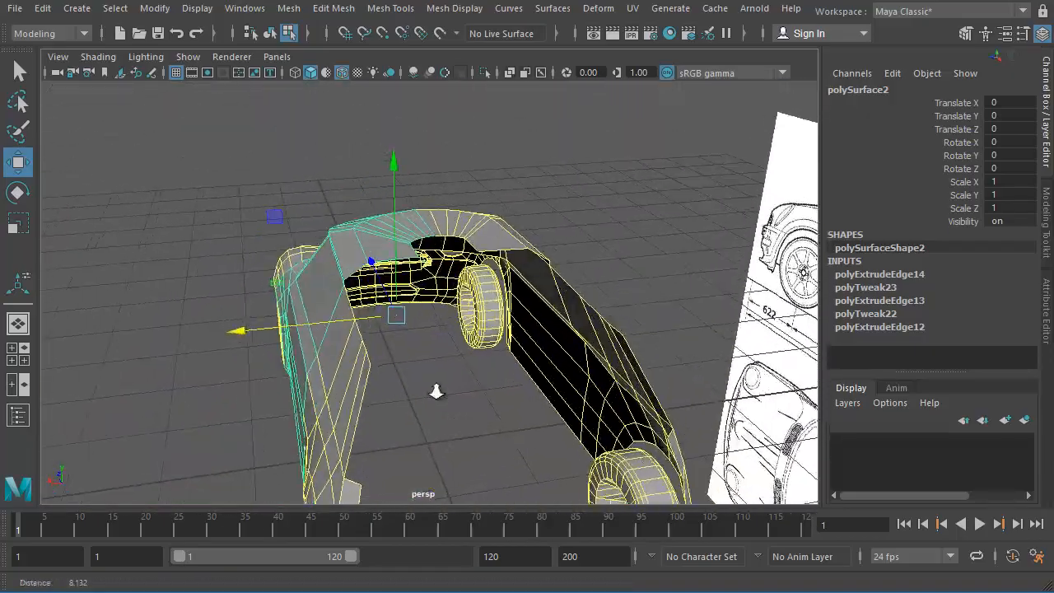
pyautogui.moveTo(437, 392); pyautogui.dragTo(589, 386)
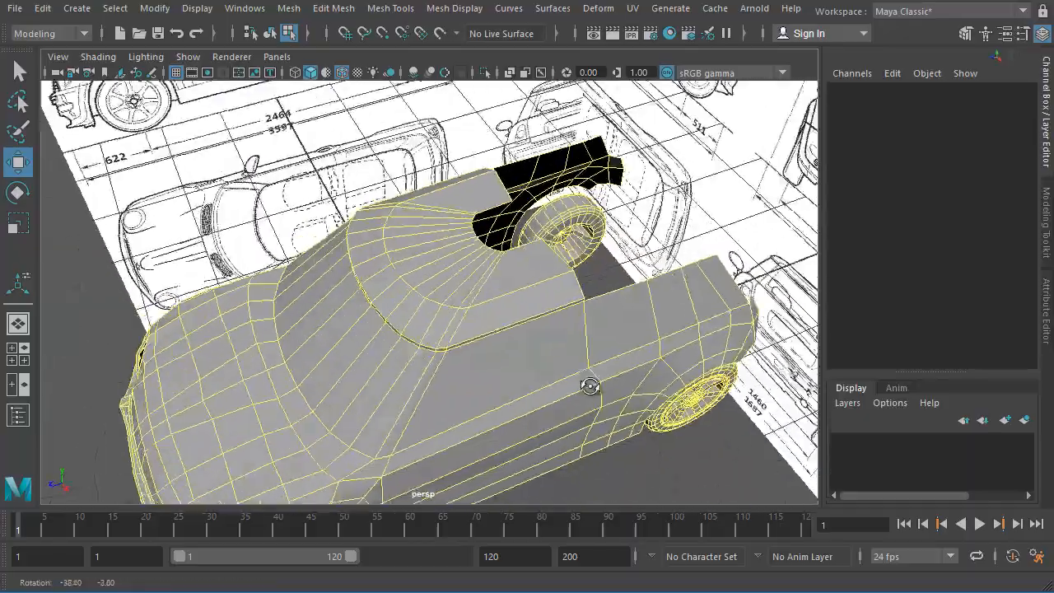
pyautogui.moveTo(590, 386); pyautogui.dragTo(296, 365)
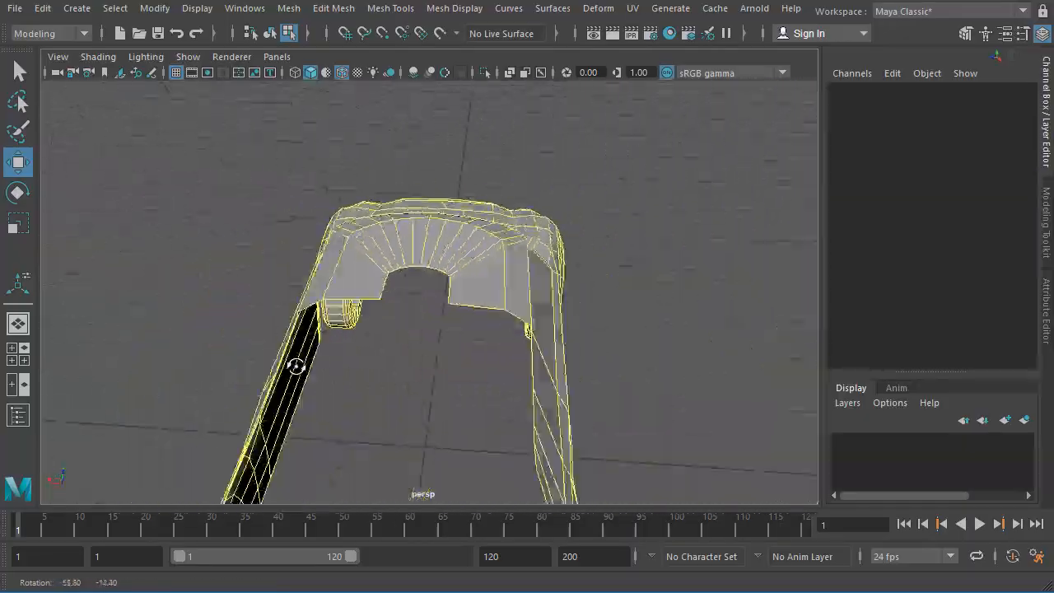